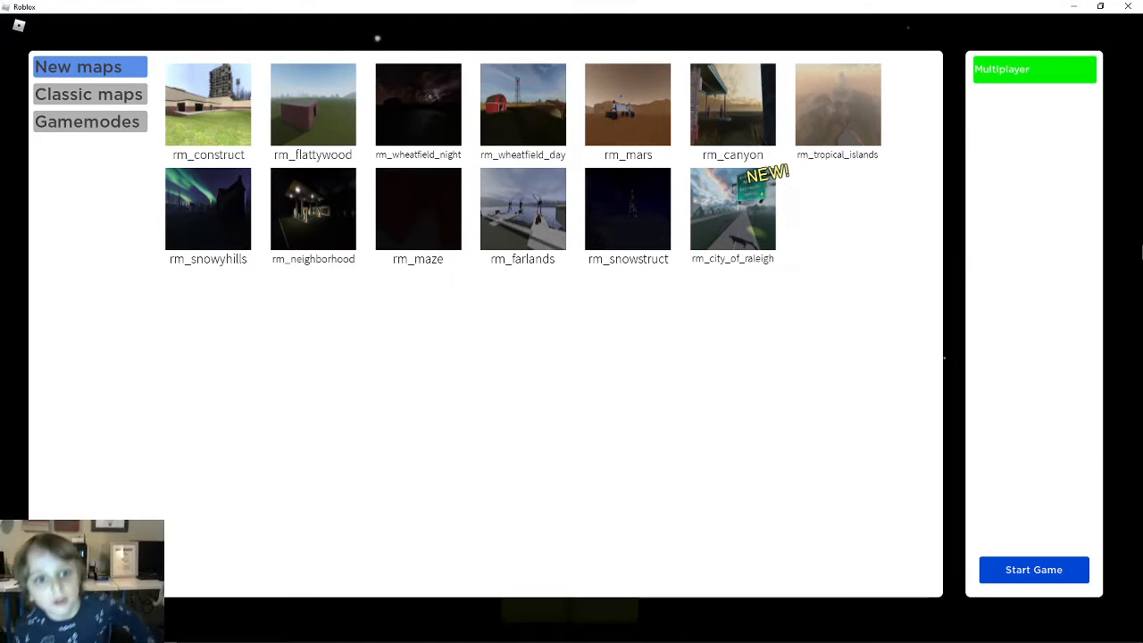
mouse_move(500, 174)
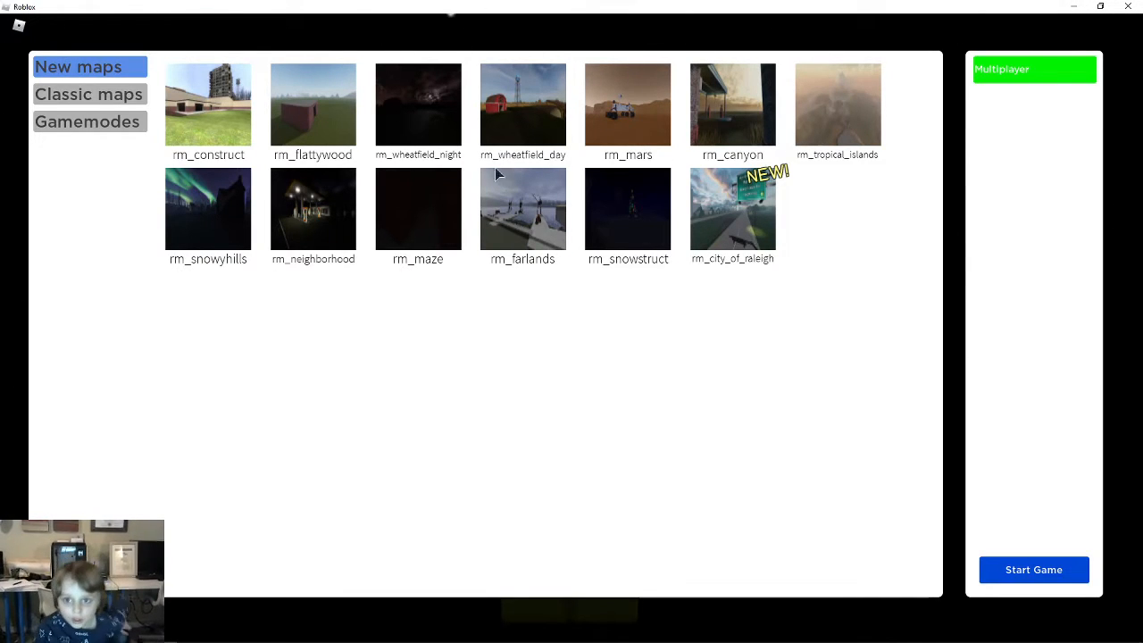
Pick the rm_mars thumbnail under New maps, with Multiplayer enabled
left_click(628, 103)
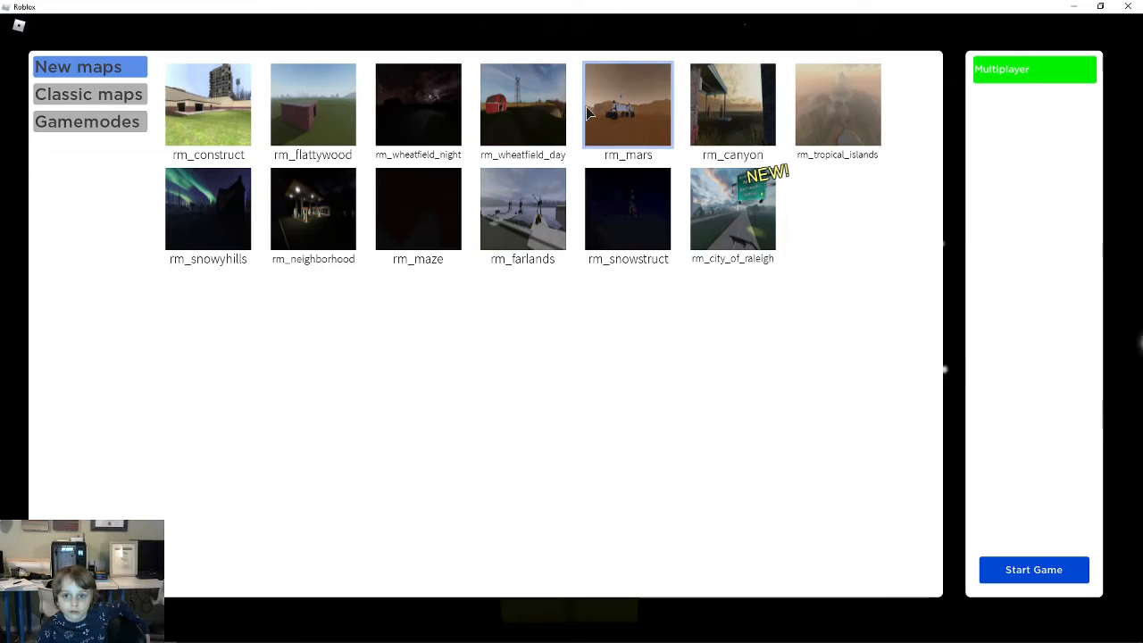
mouse_move(730, 459)
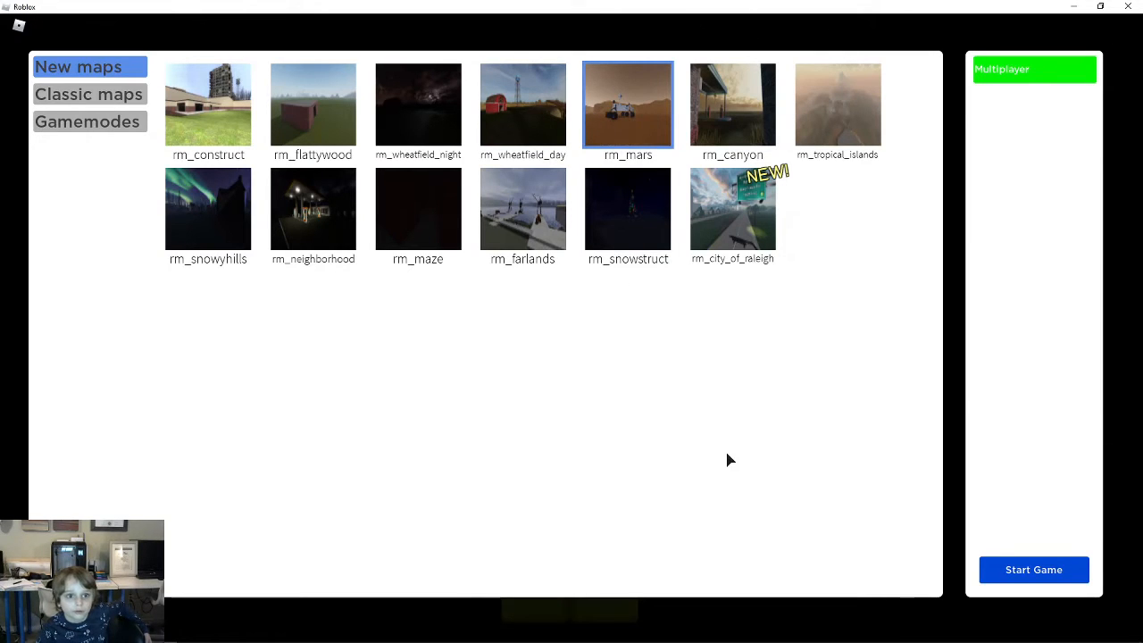
mouse_move(985, 560)
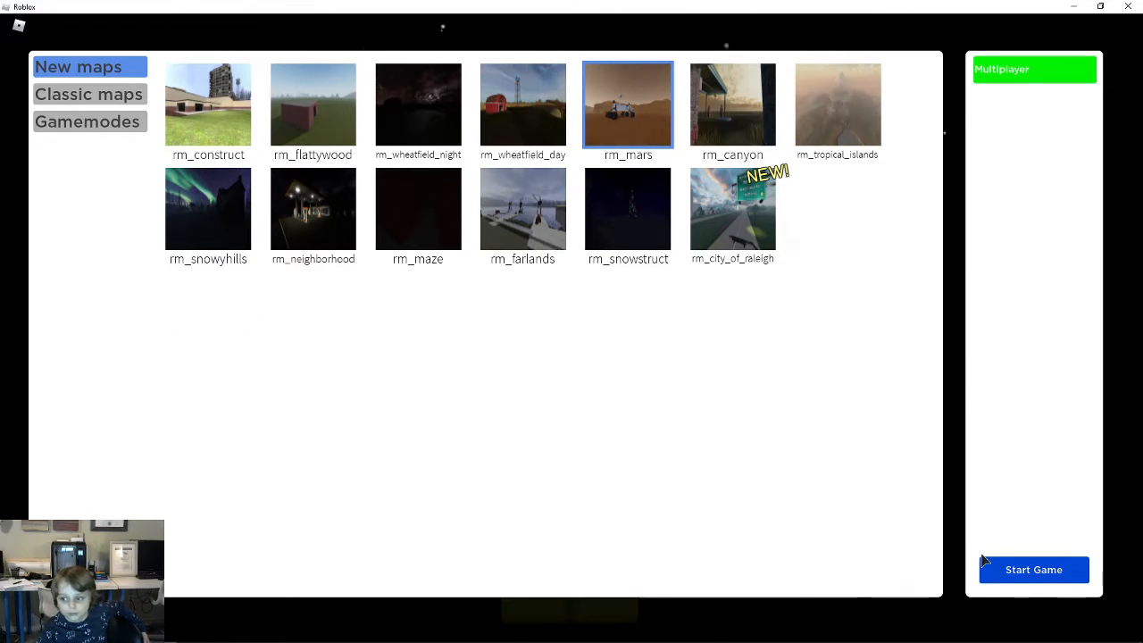
mouse_move(1019, 83)
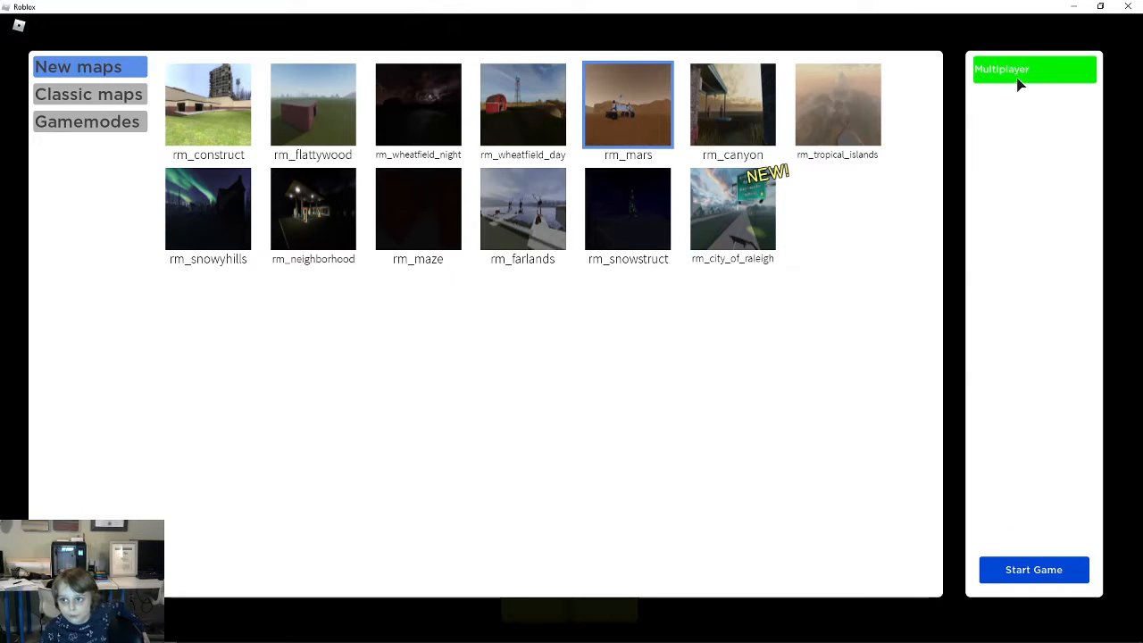
Start the game on rm_mars and let the Connecting screen load the map
left_click(1033, 569)
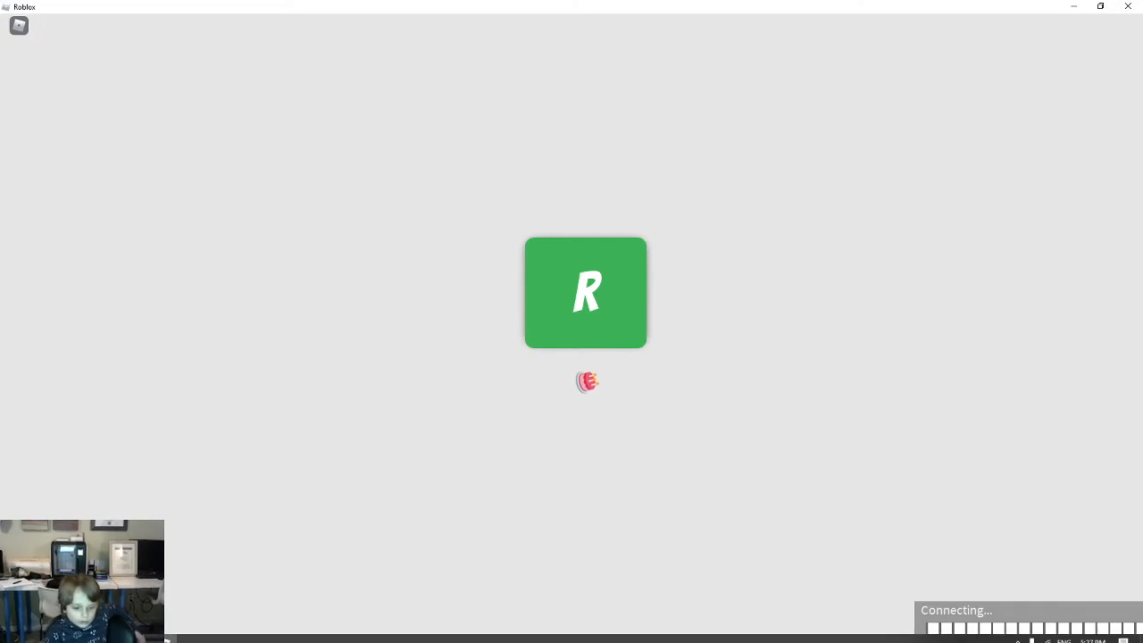
mouse_move(536, 113)
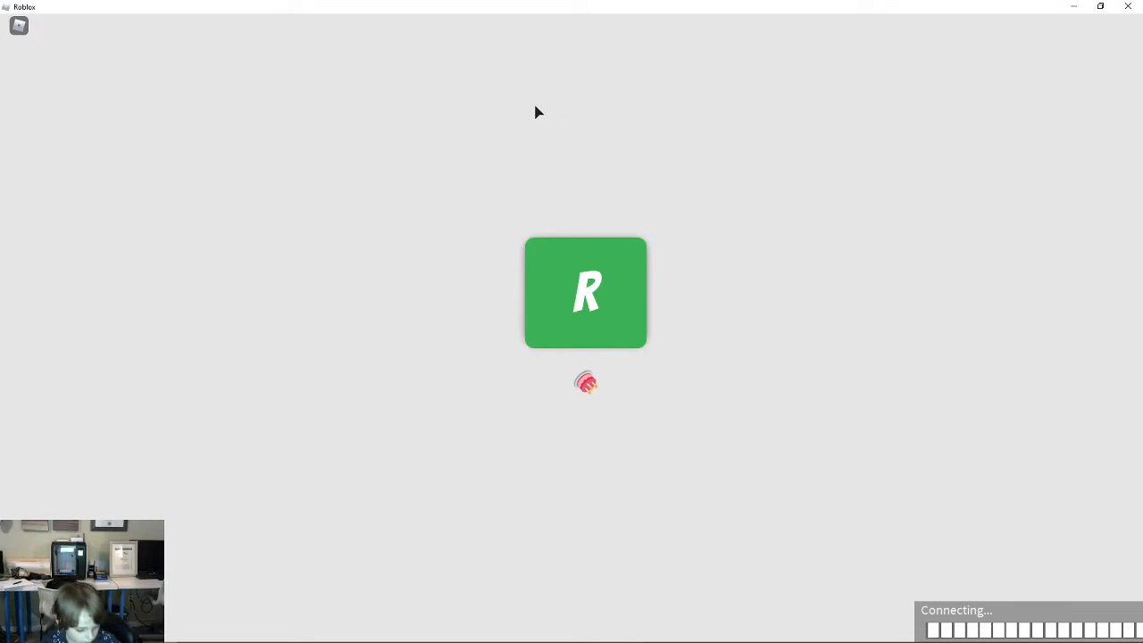
mouse_move(487, 427)
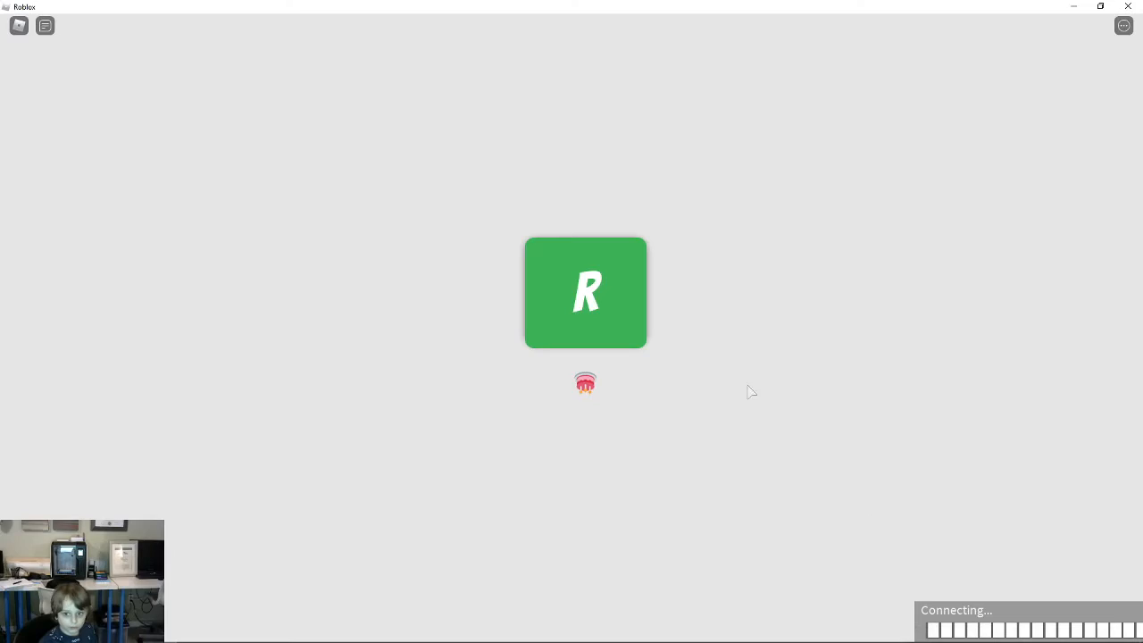
mouse_move(602, 397)
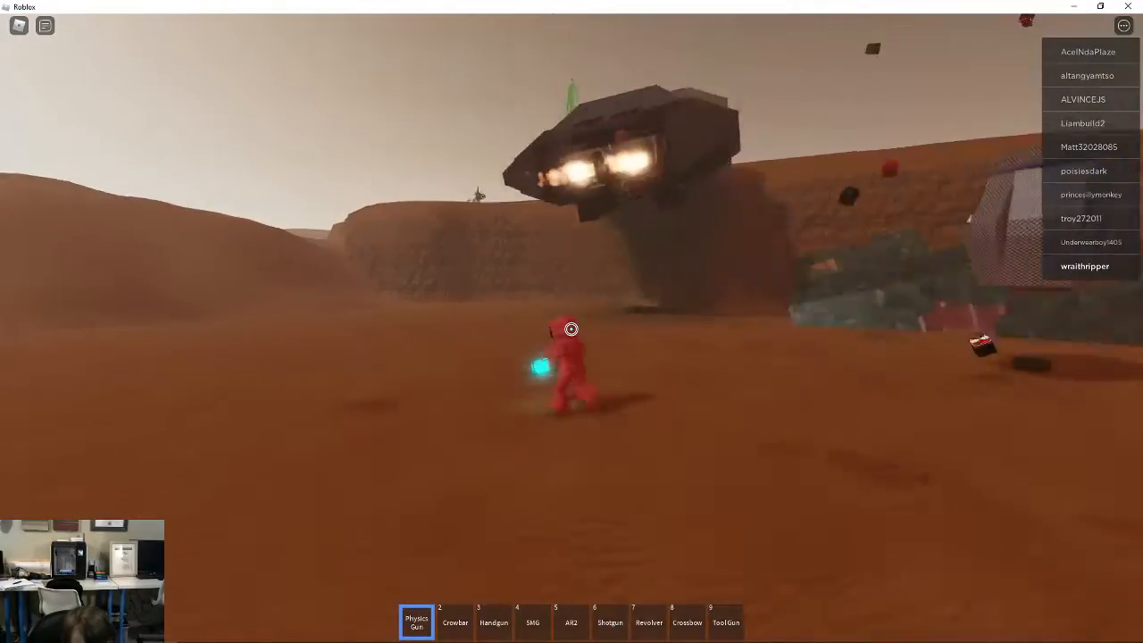
Switch from the Physics Gun to the crowbar and fight nearby players until killed
key("2")
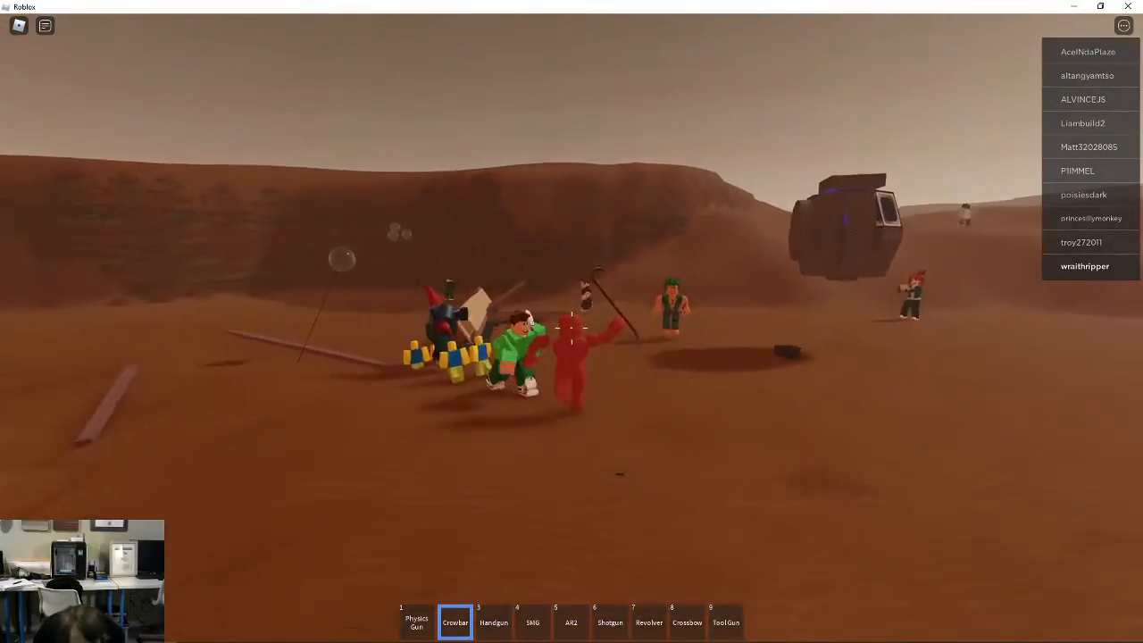
key("3")
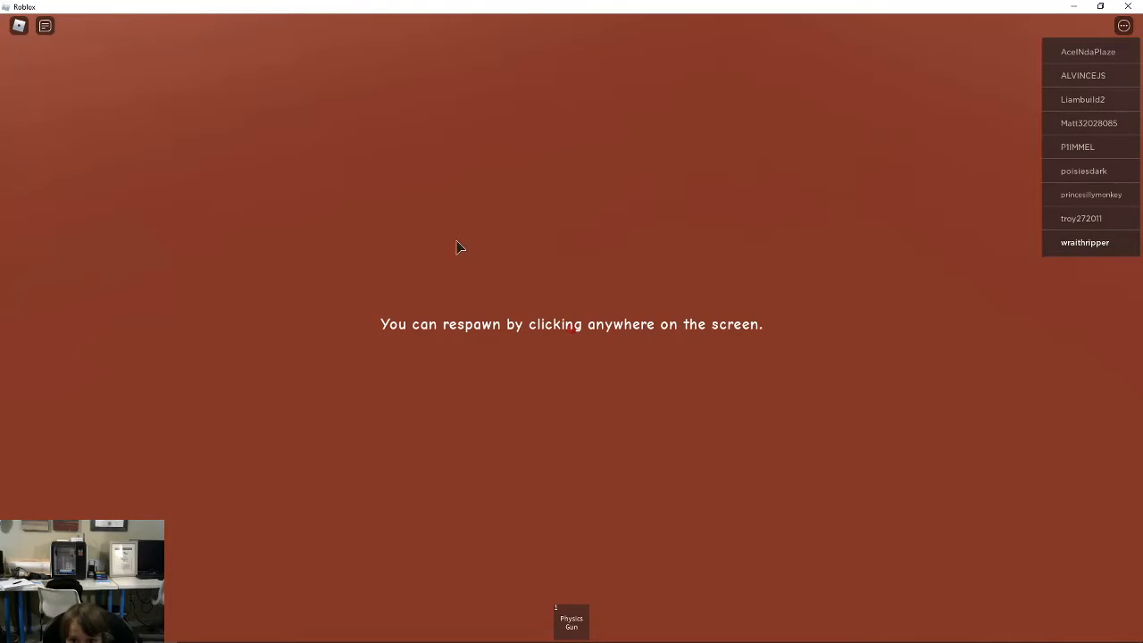
Respawn twice and equip the revolver
left_click(459, 248)
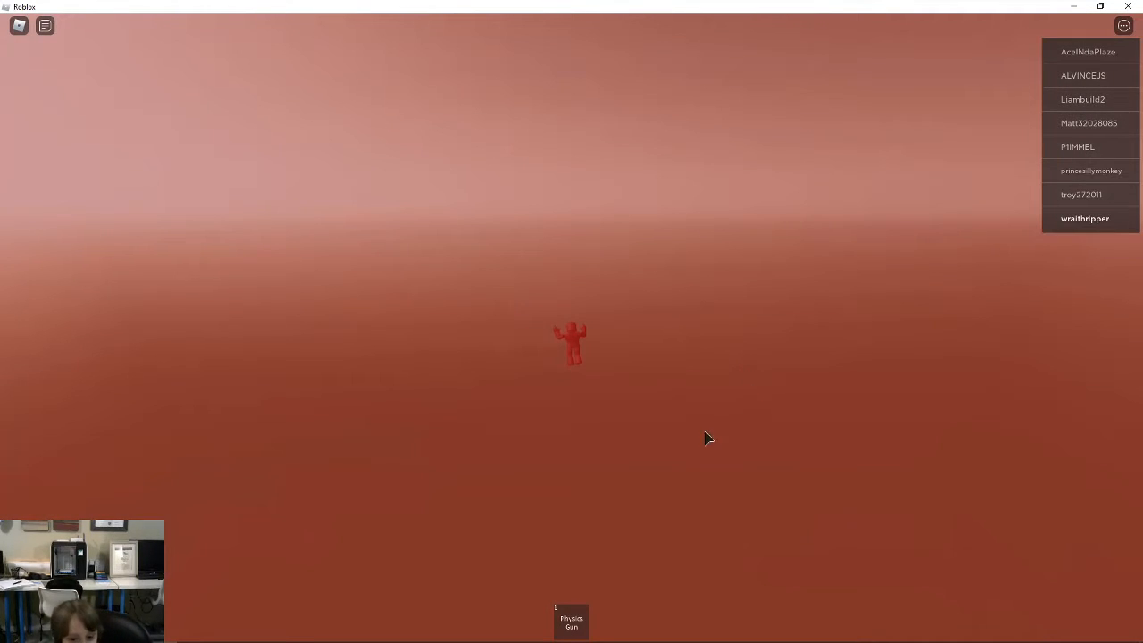
mouse_move(569, 538)
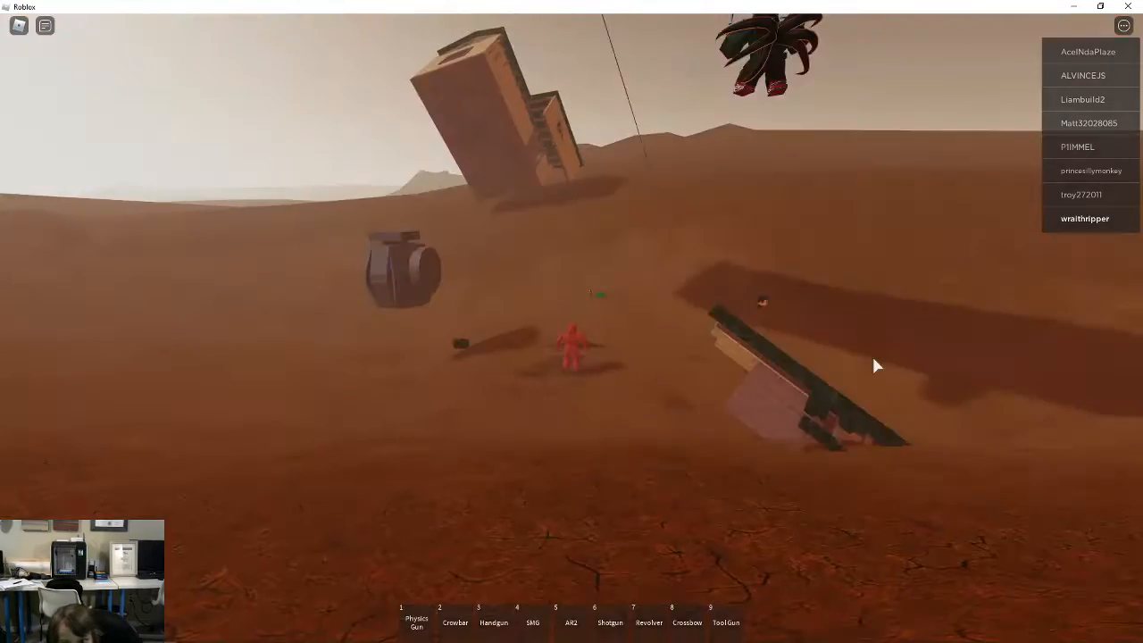
mouse_move(875, 366)
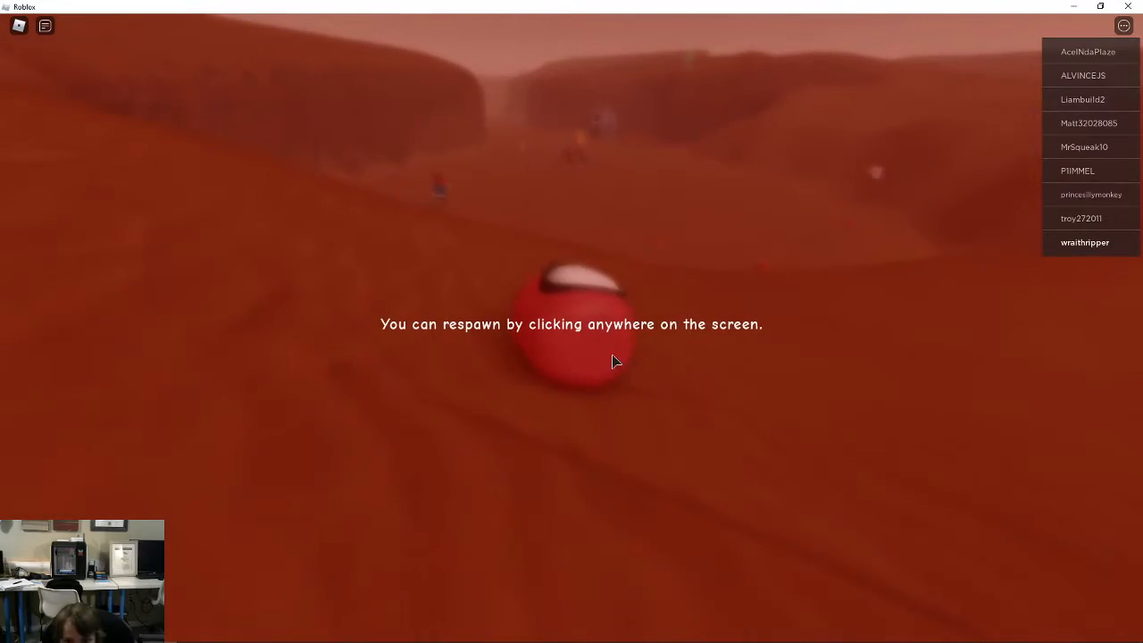
left_click(614, 360)
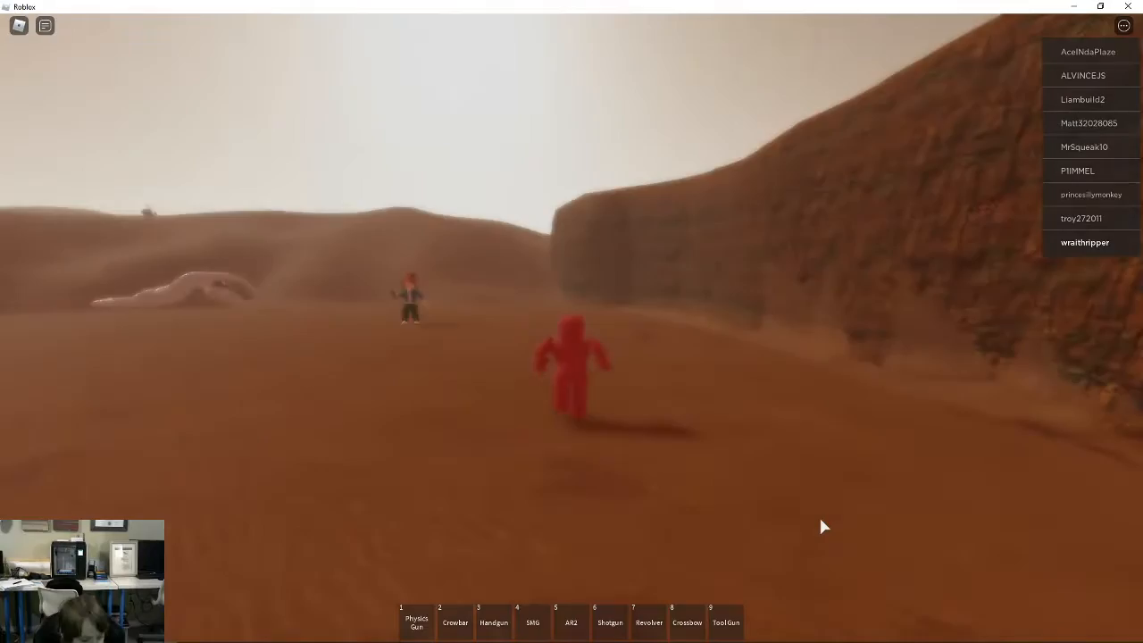
key("7")
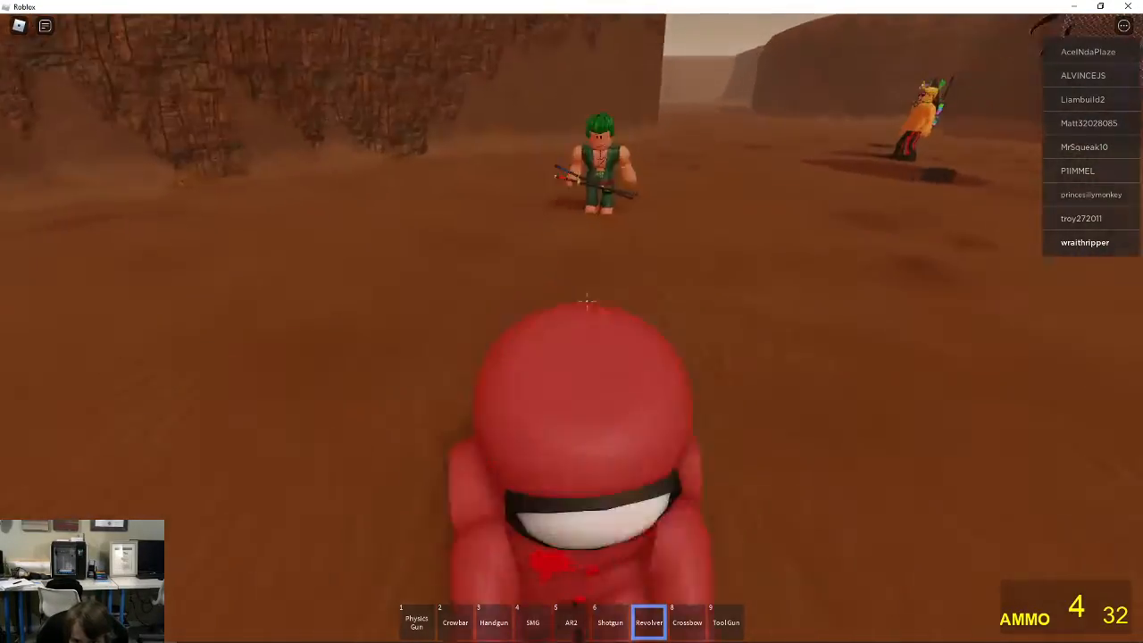
Shoot the pale creature, then fire at the players ahead until killed
right_click(571, 321)
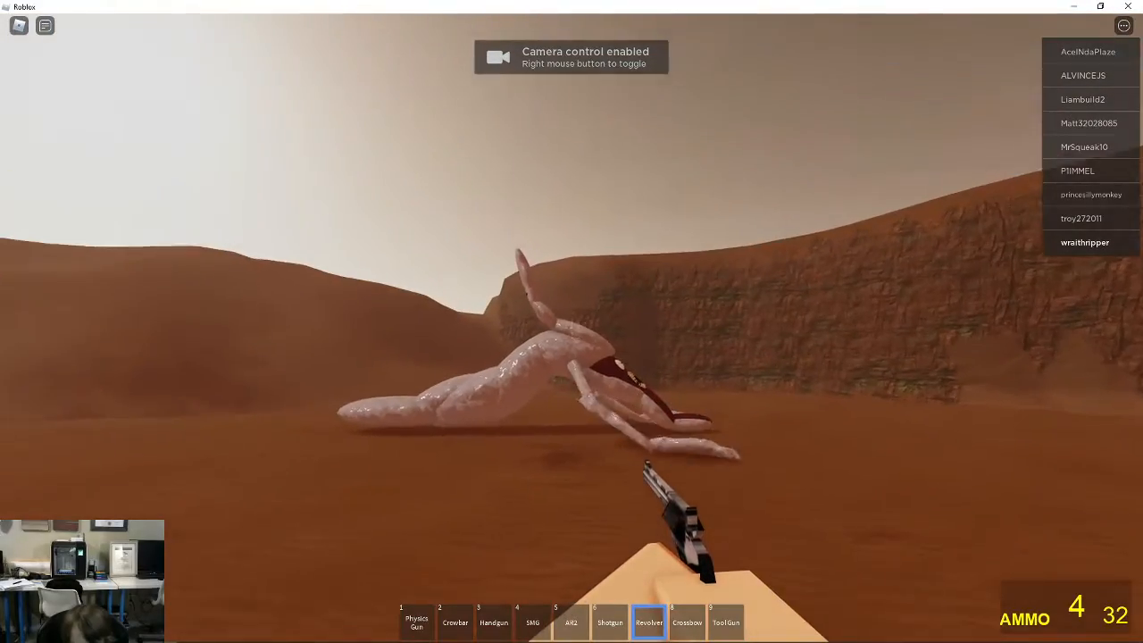
left_click(572, 321)
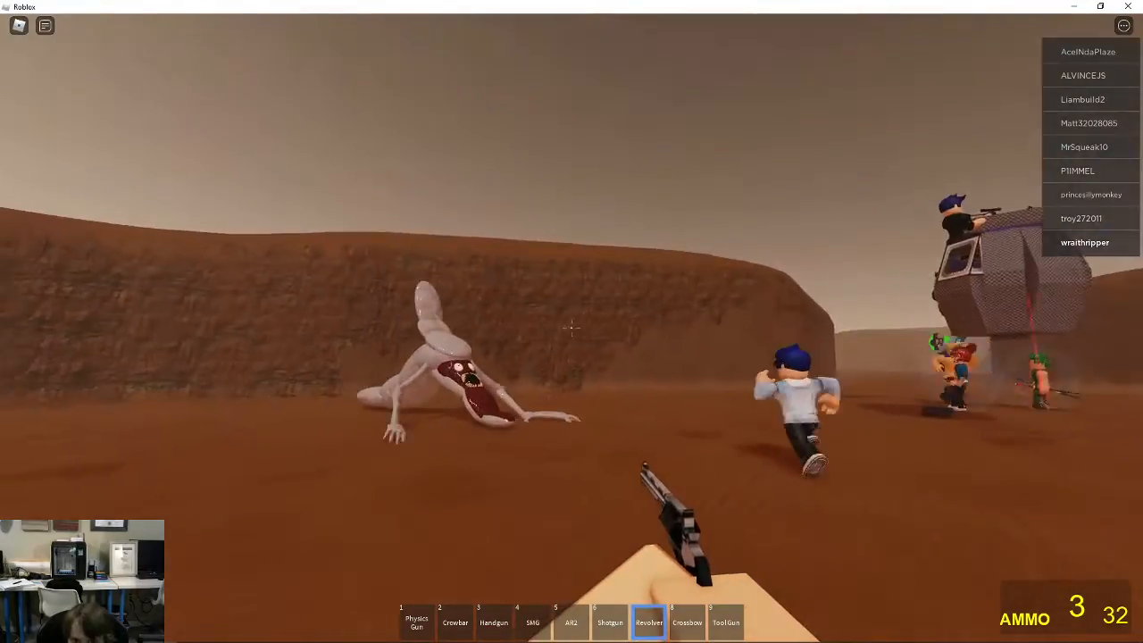
left_click(571, 321)
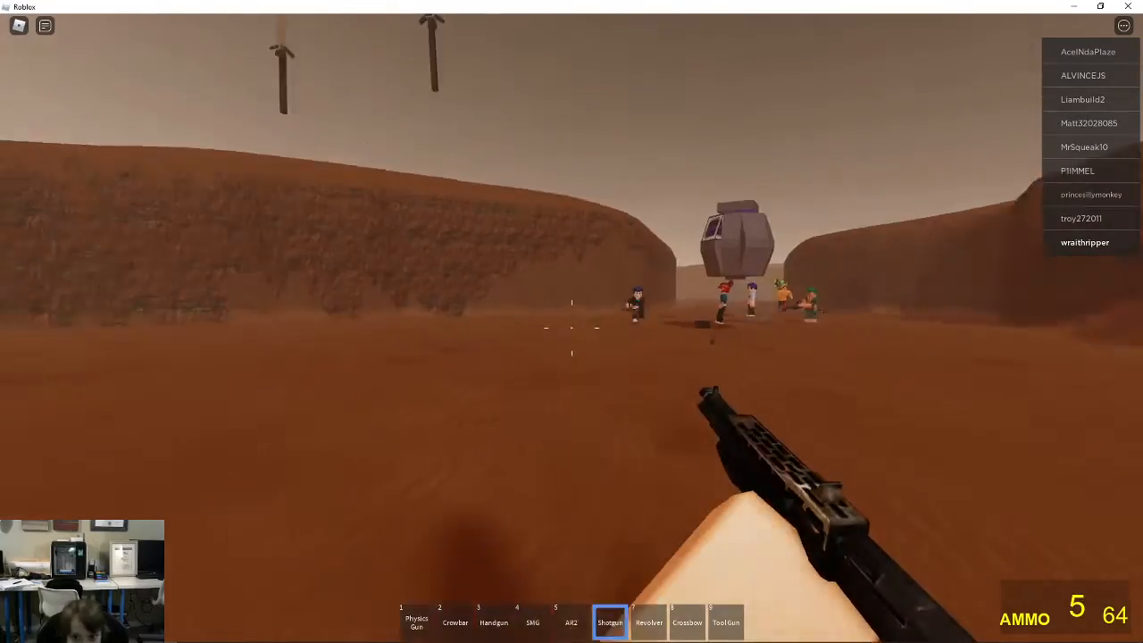
left_click(572, 322)
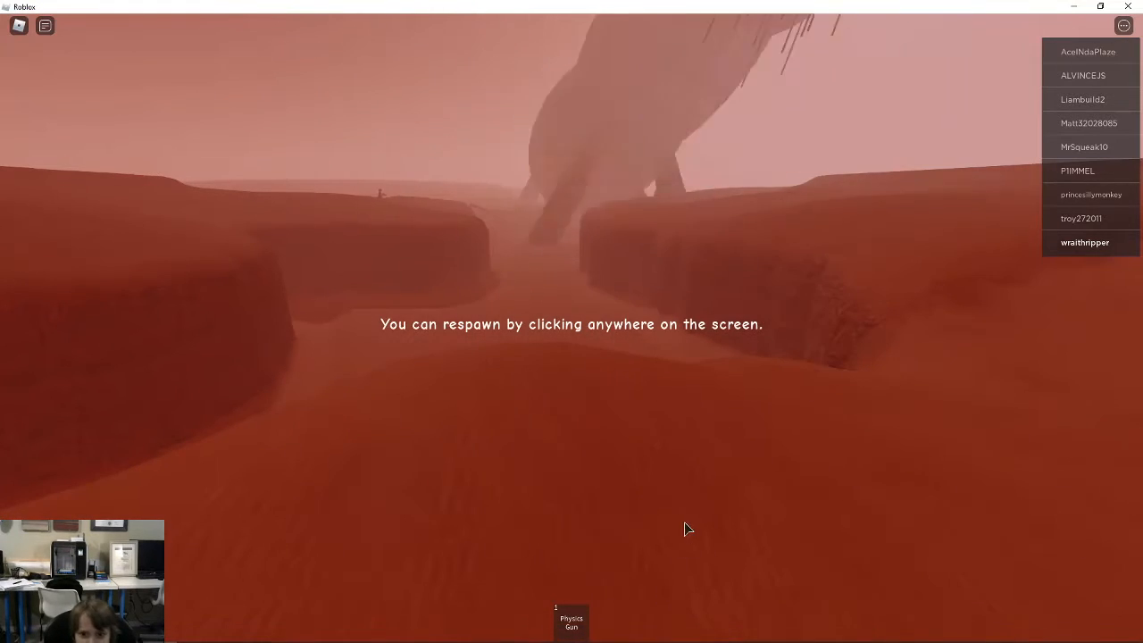
Respawn and explore the Mars plain and canyon with the physics gun until killed
left_click(687, 526)
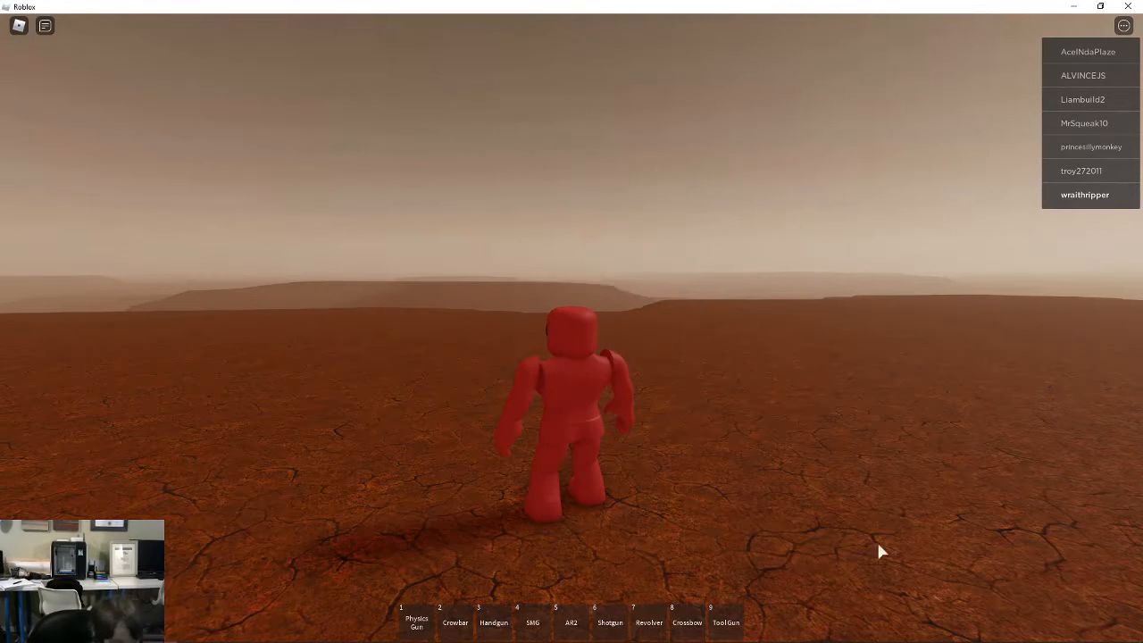
key("5")
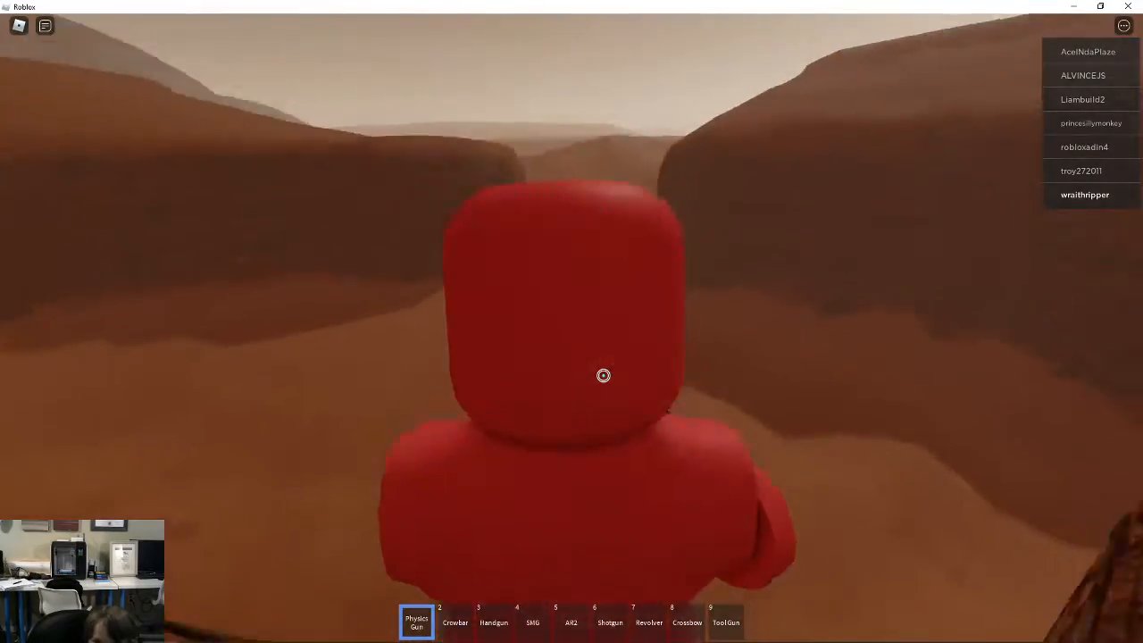
key("9")
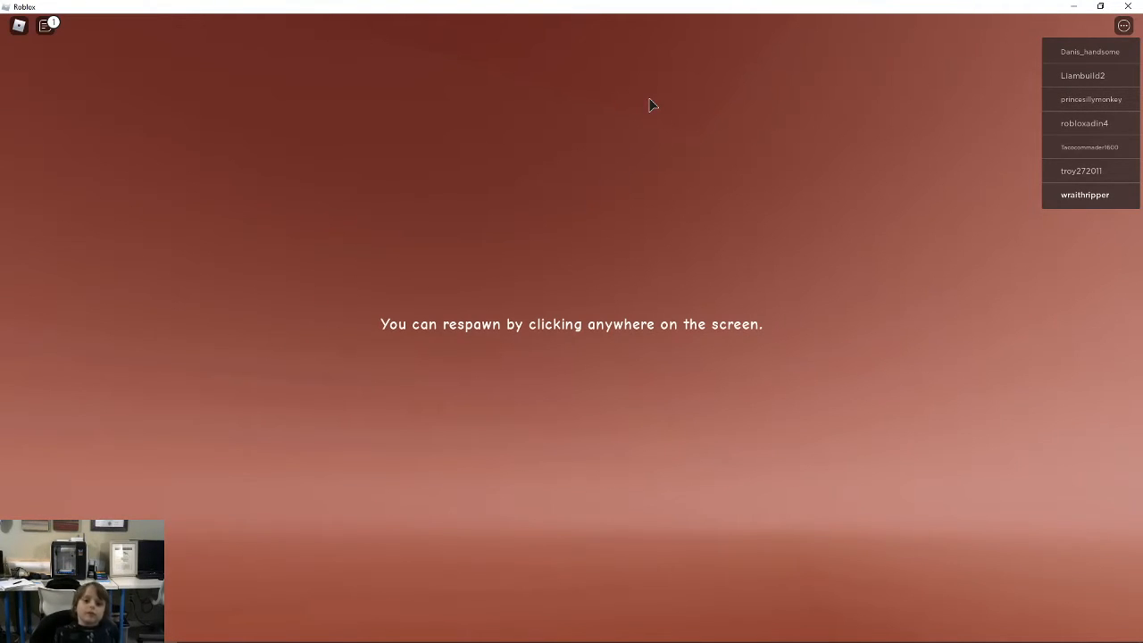
Respawn, equip the shotgun, and fire repeatedly at the armoured soldier until it drops
left_click(558, 568)
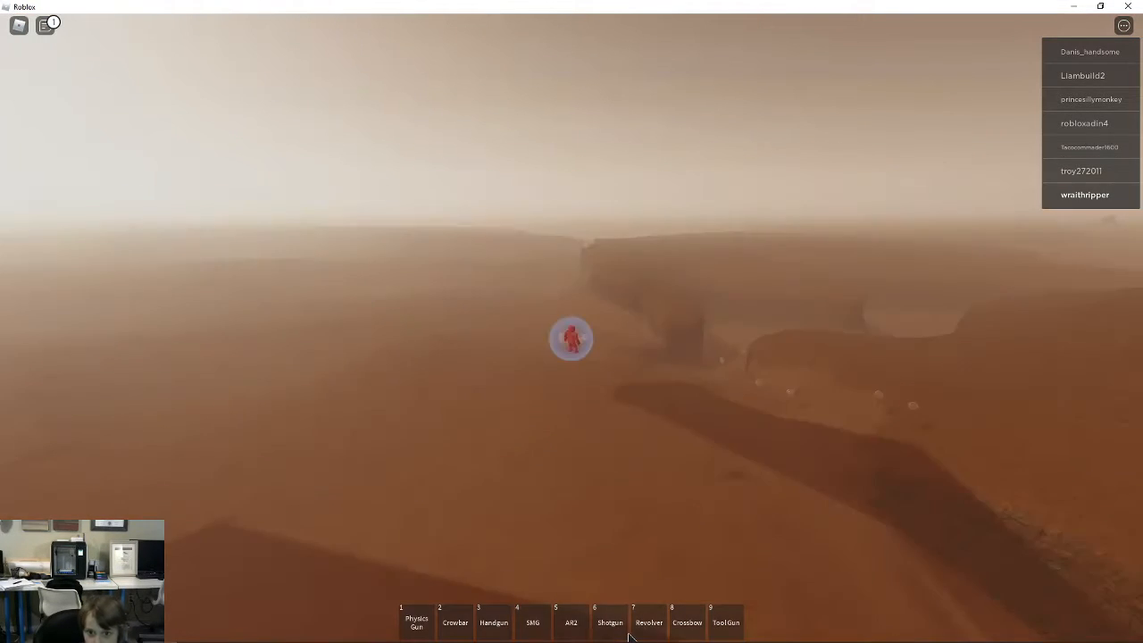
key("6")
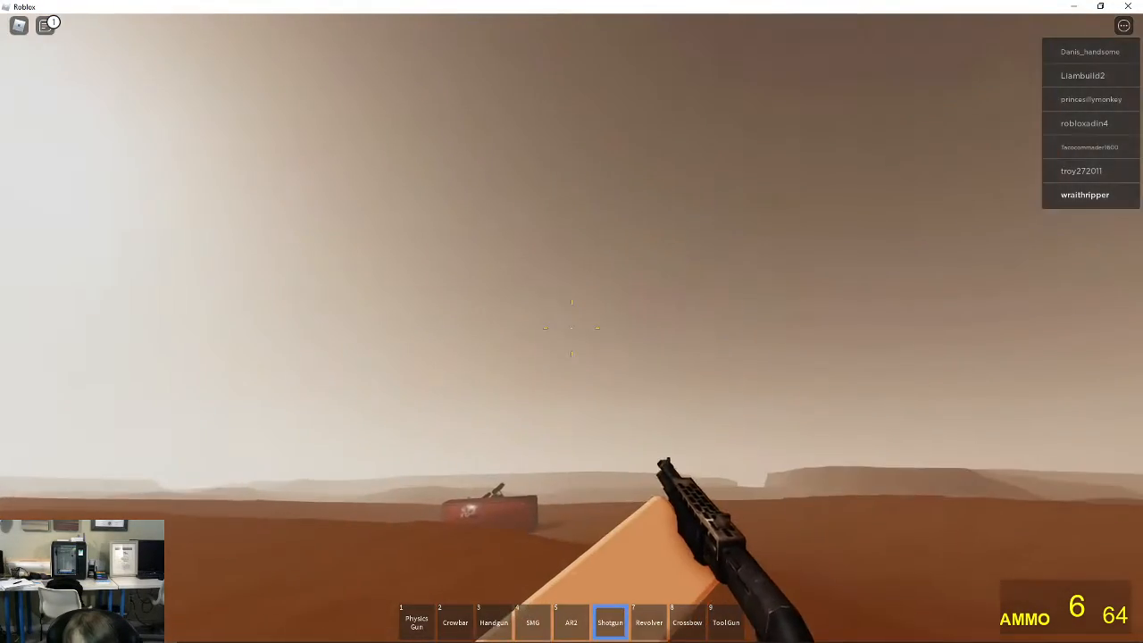
left_click(572, 329)
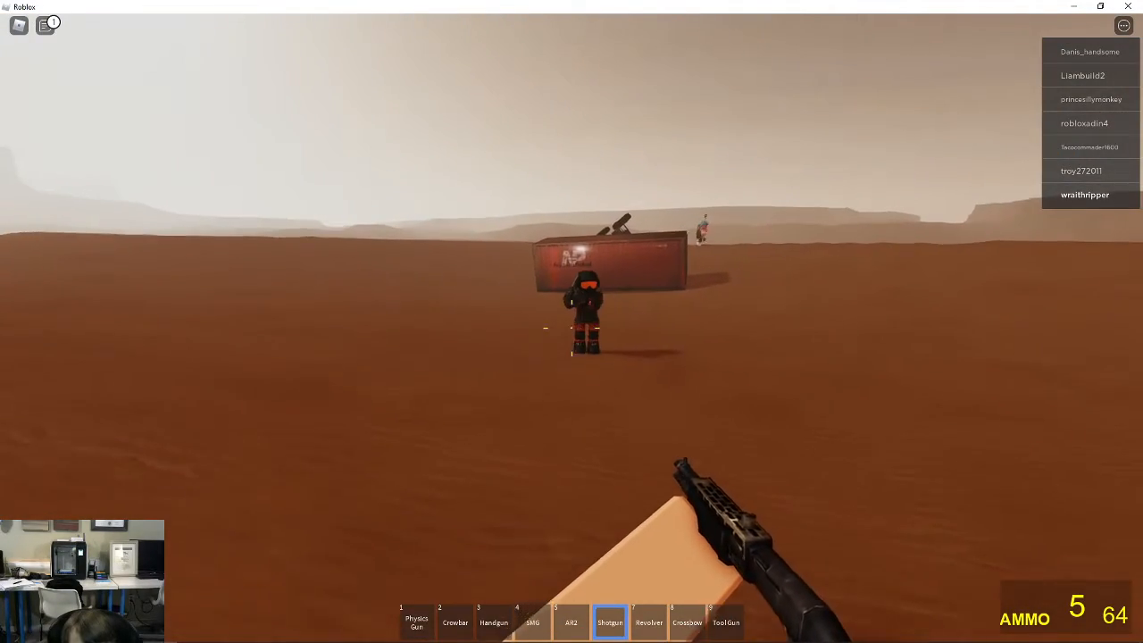
left_click(571, 321)
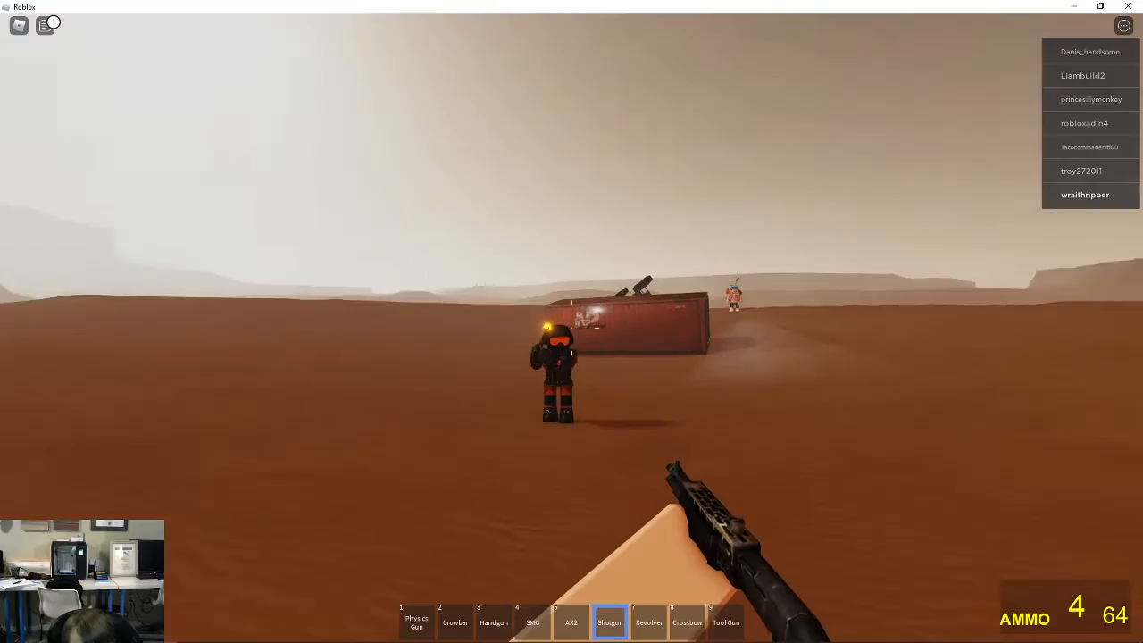
left_click(572, 321)
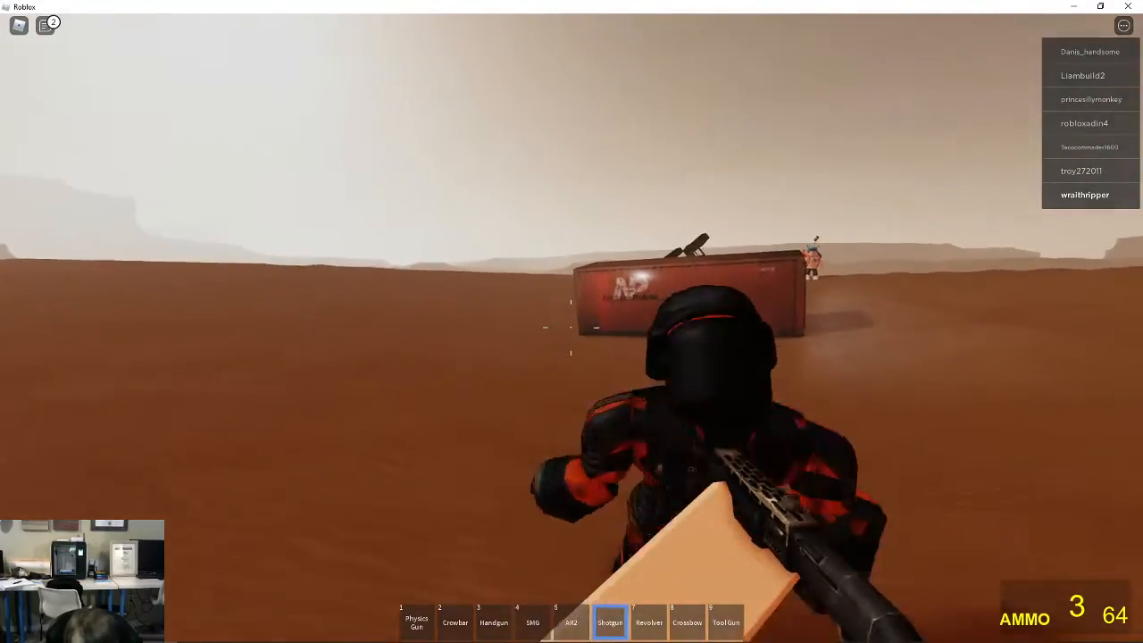
left_click(571, 328)
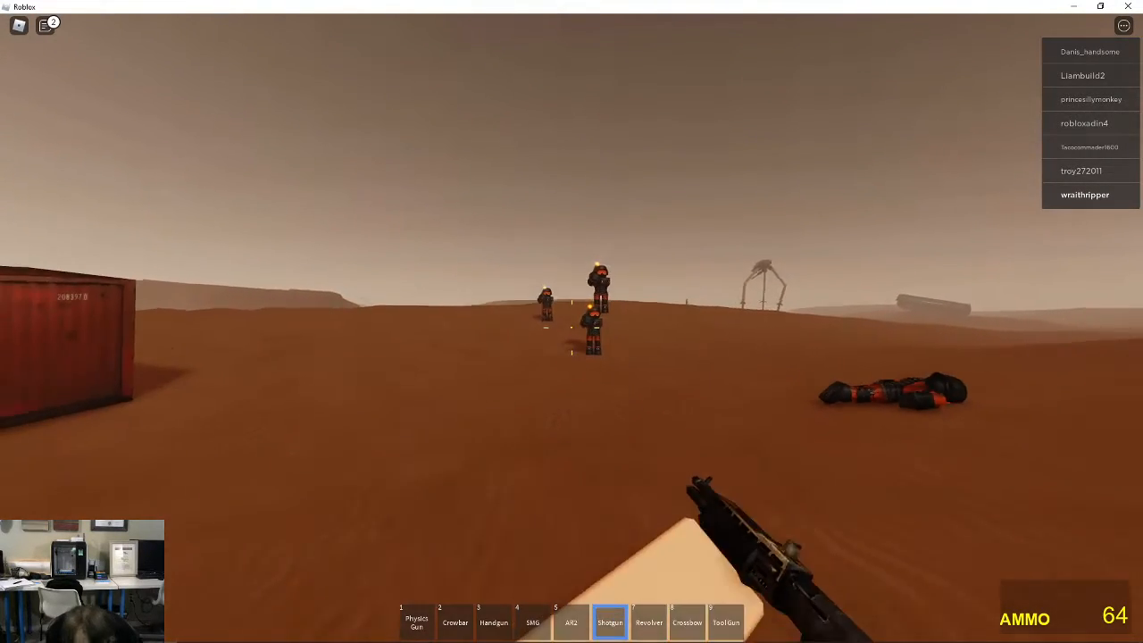
Fire the handgun at the three soldiers, then roam with the crowbar until killed
key("3")
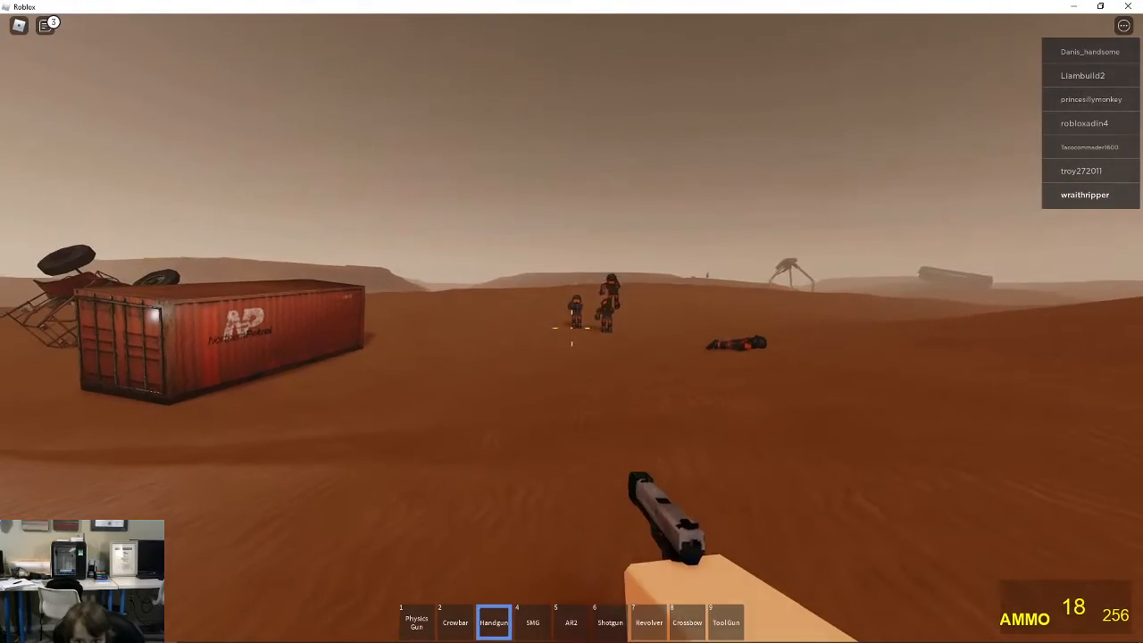
left_click(572, 321)
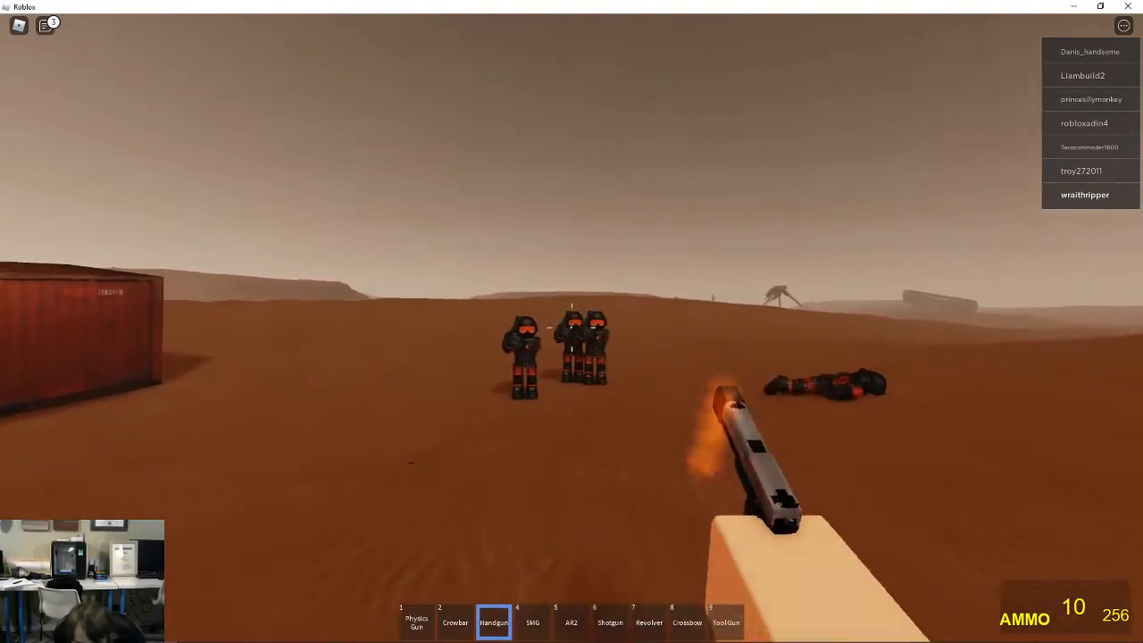
left_click(571, 321)
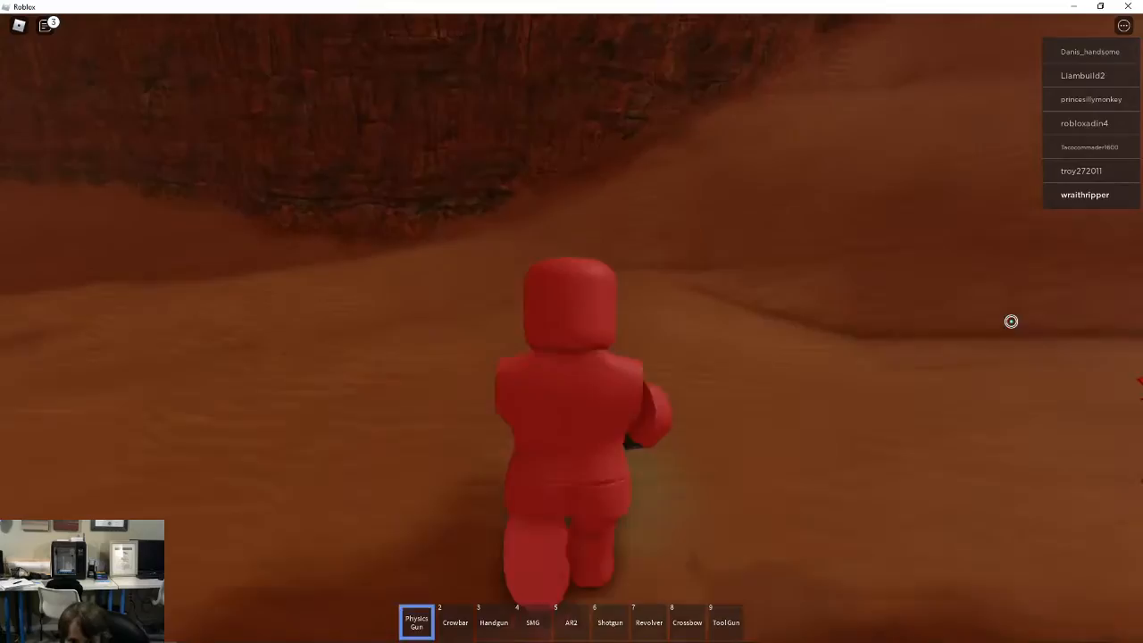
key("2")
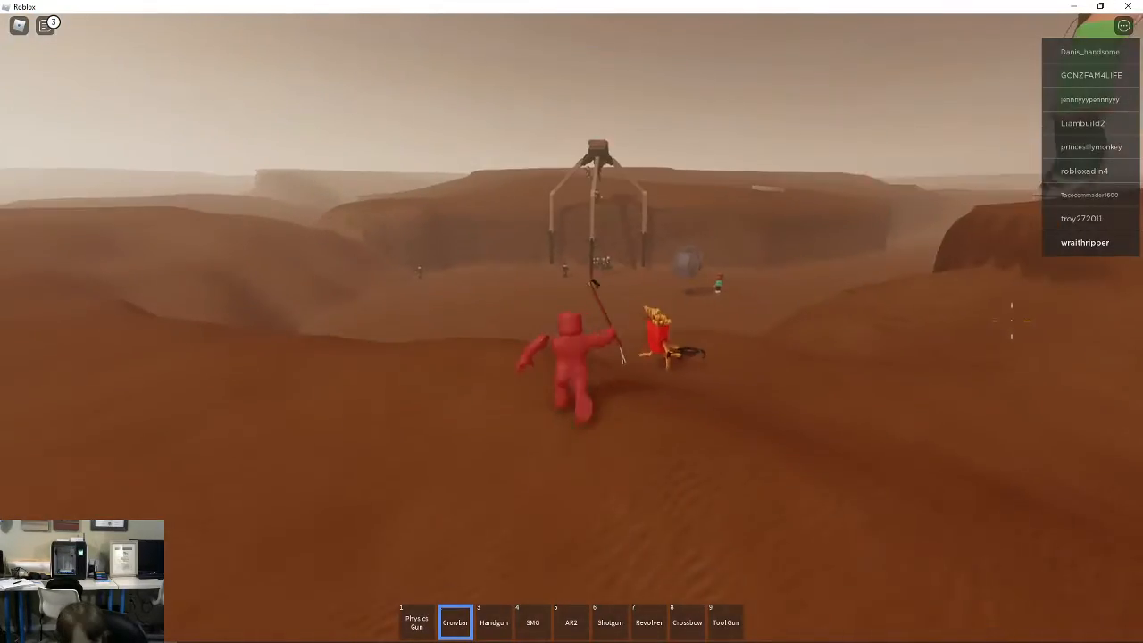
key("6")
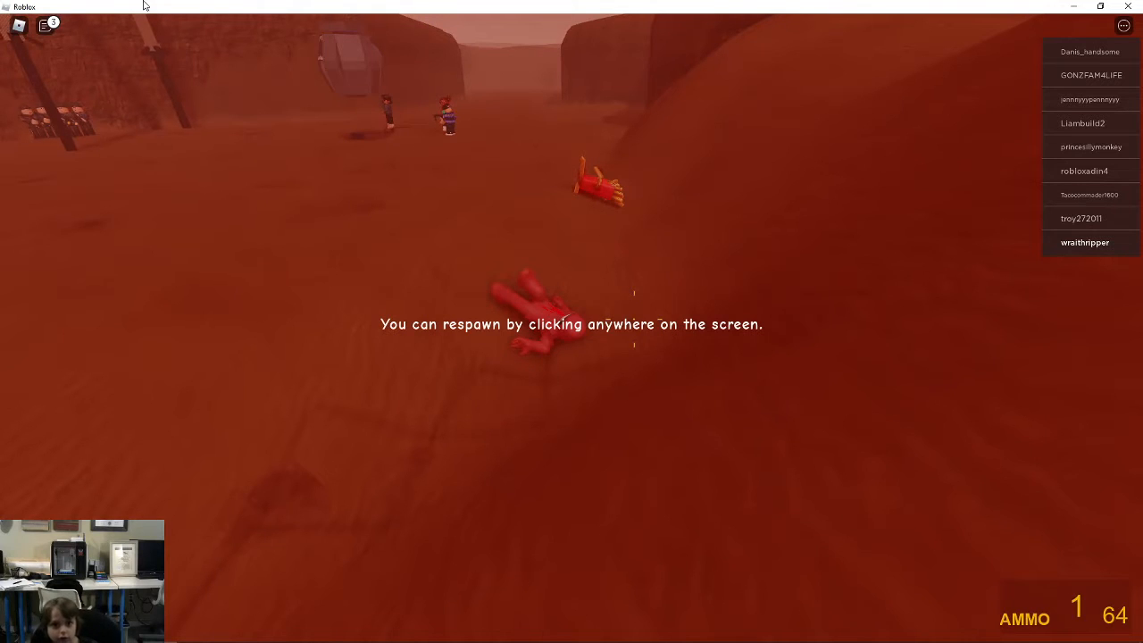
Respawn and switch between the AR2 rifle and the Physics Gun to fight soldiers
left_click(571, 321)
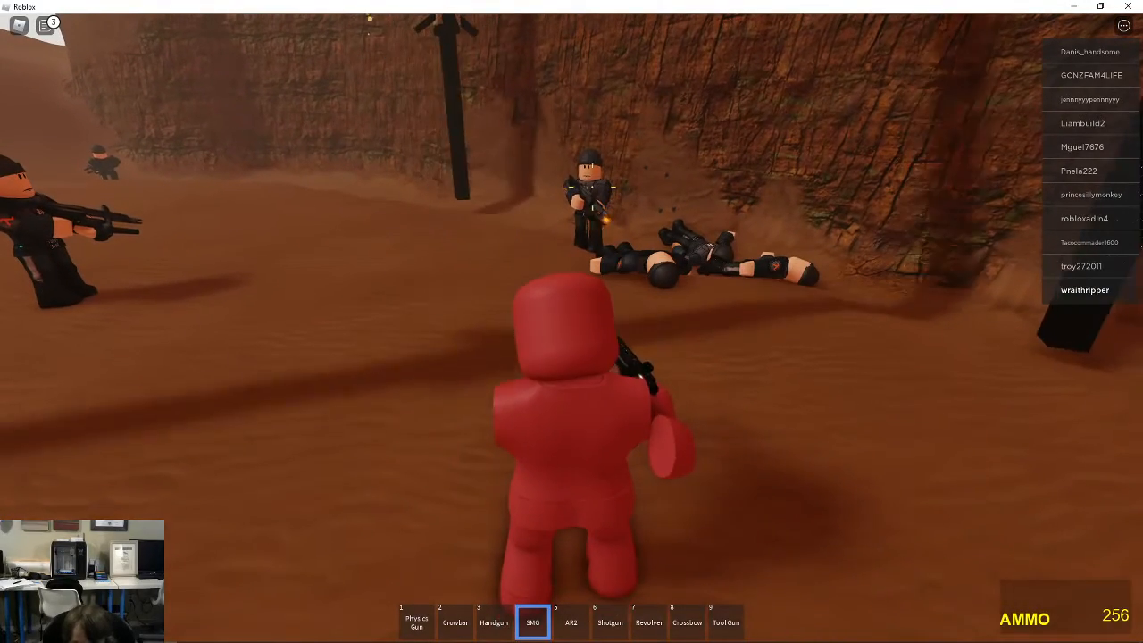
key("6")
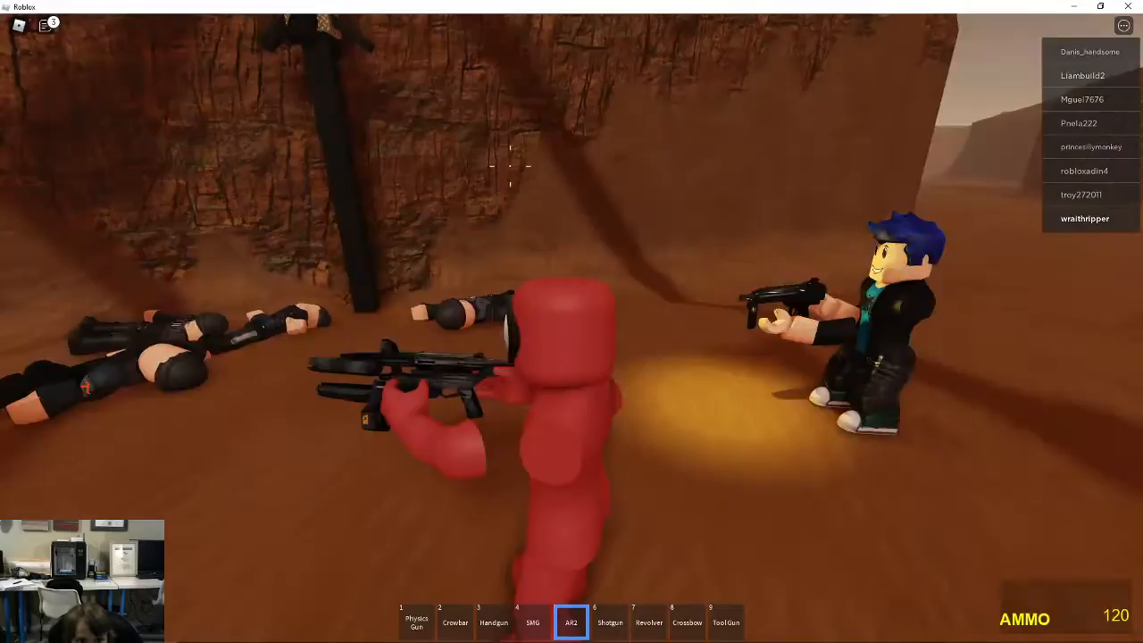
key("1")
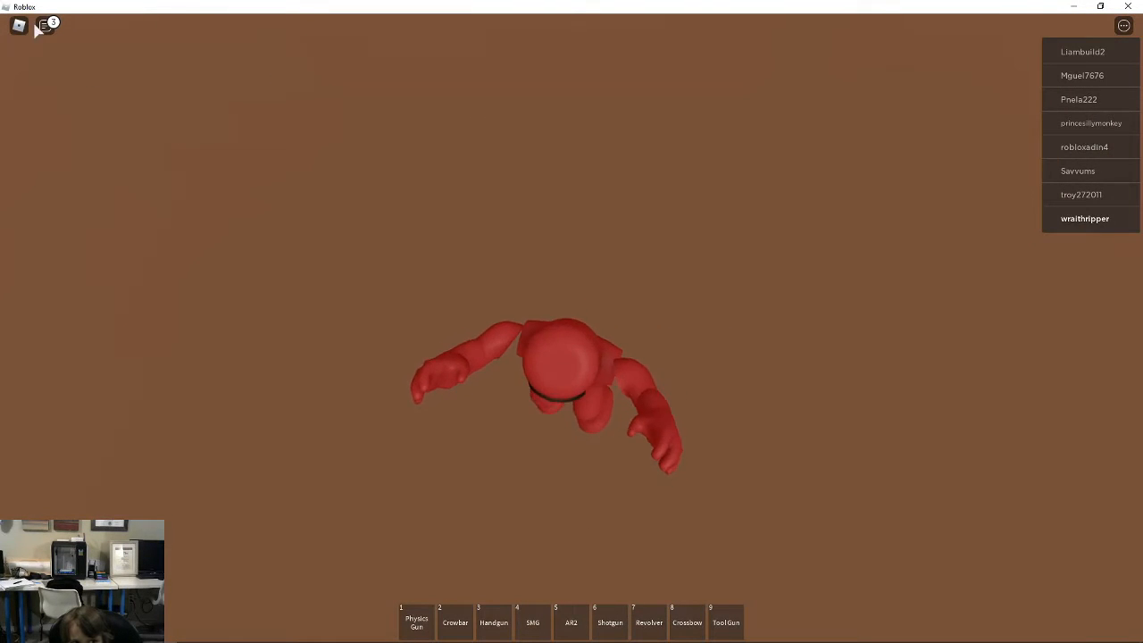
Respawn and type the chat message ('GY IS', 'PE') asking if the monster is a person
left_click(43, 25)
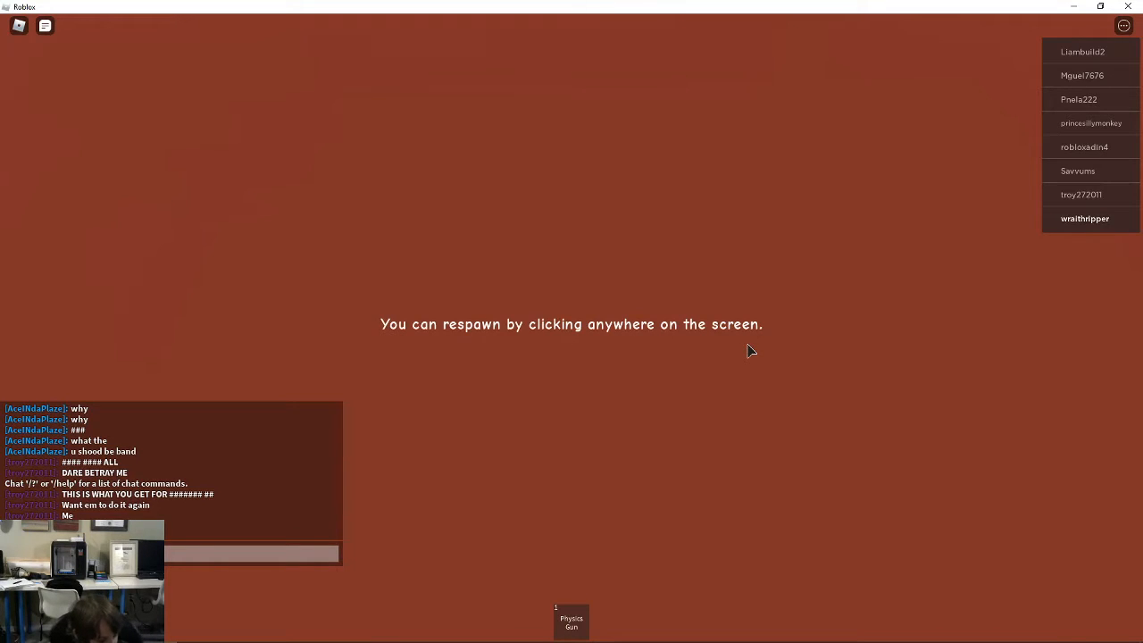
left_click(750, 350)
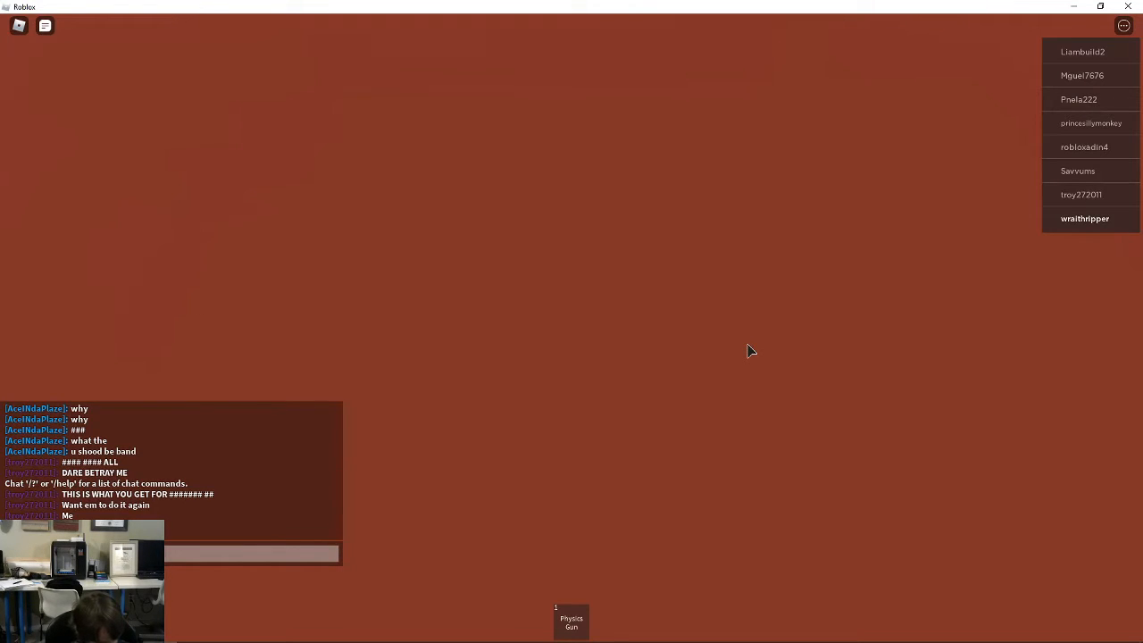
type("GY IS THAT")
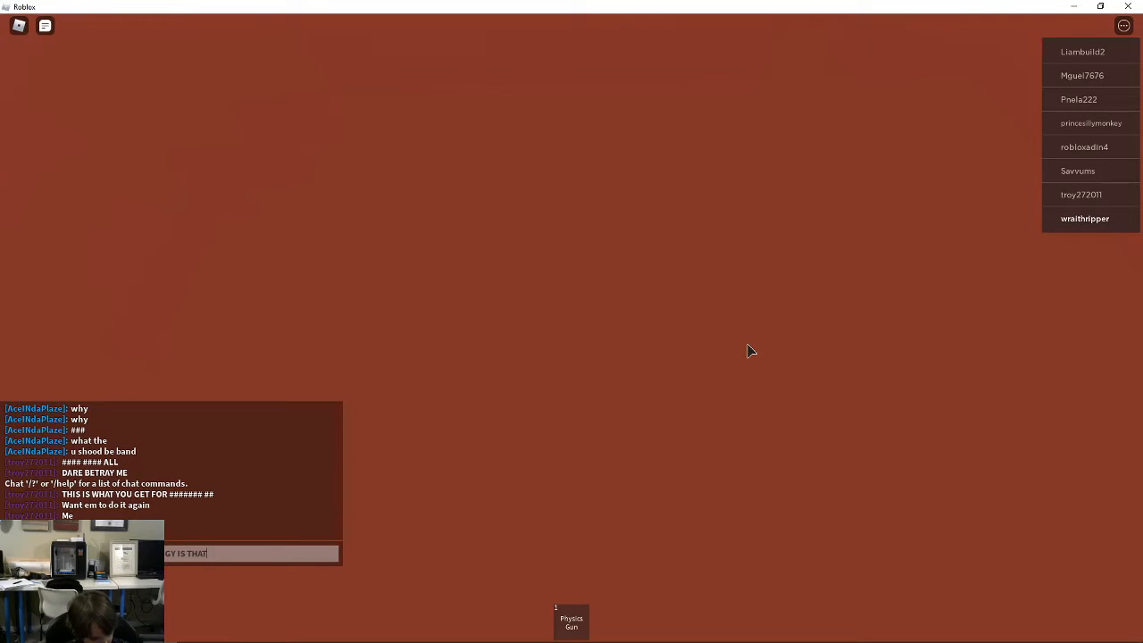
type("PE")
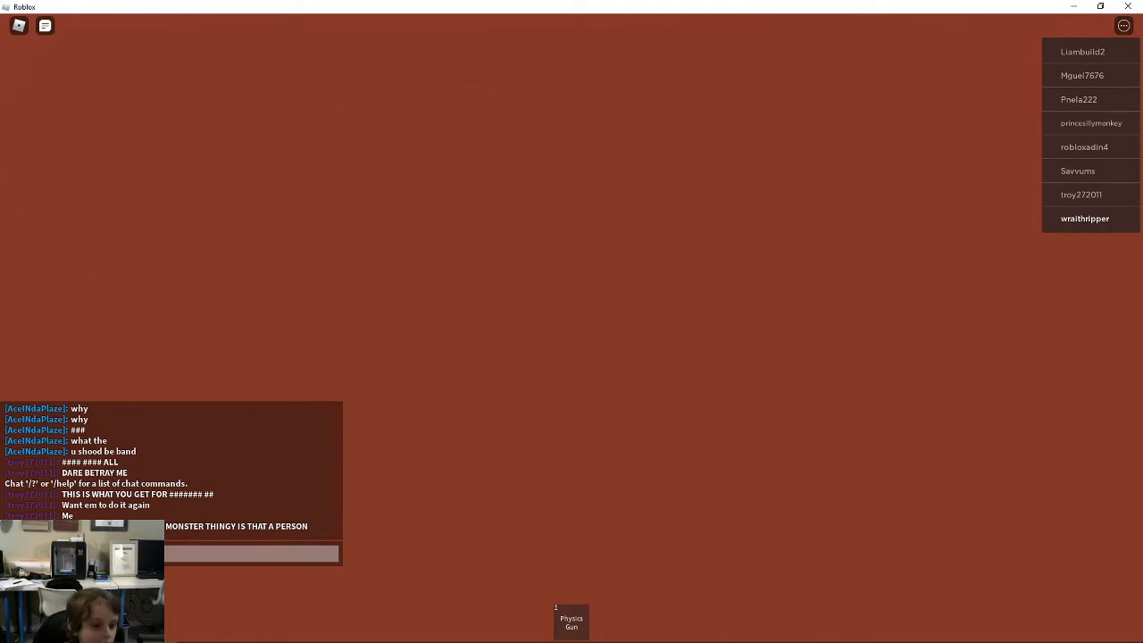
mouse_move(699, 370)
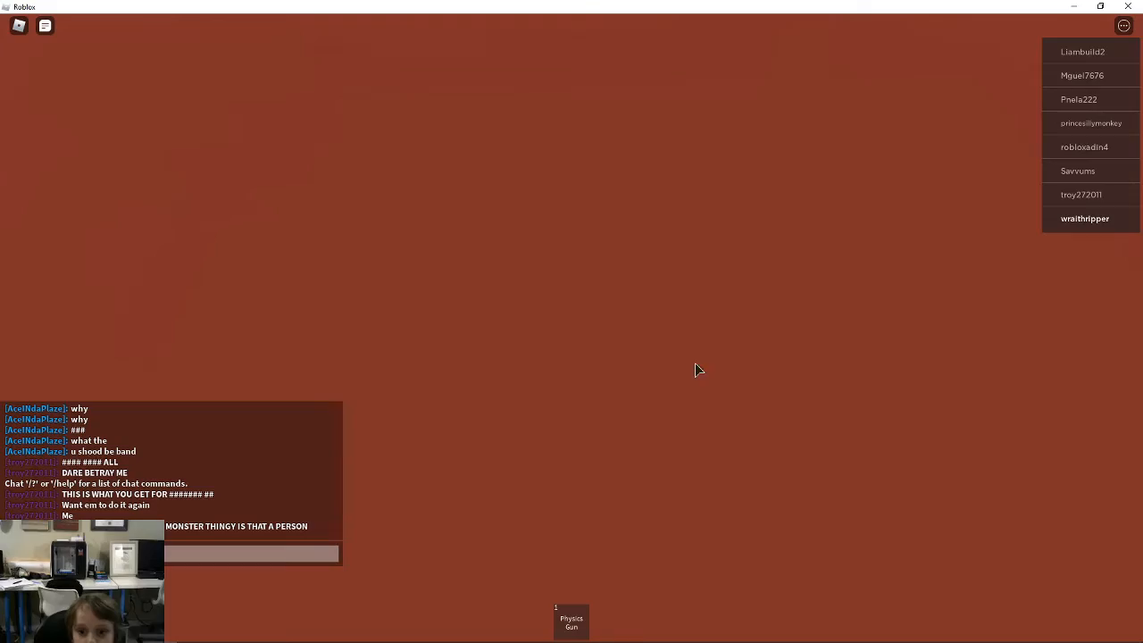
mouse_move(665, 292)
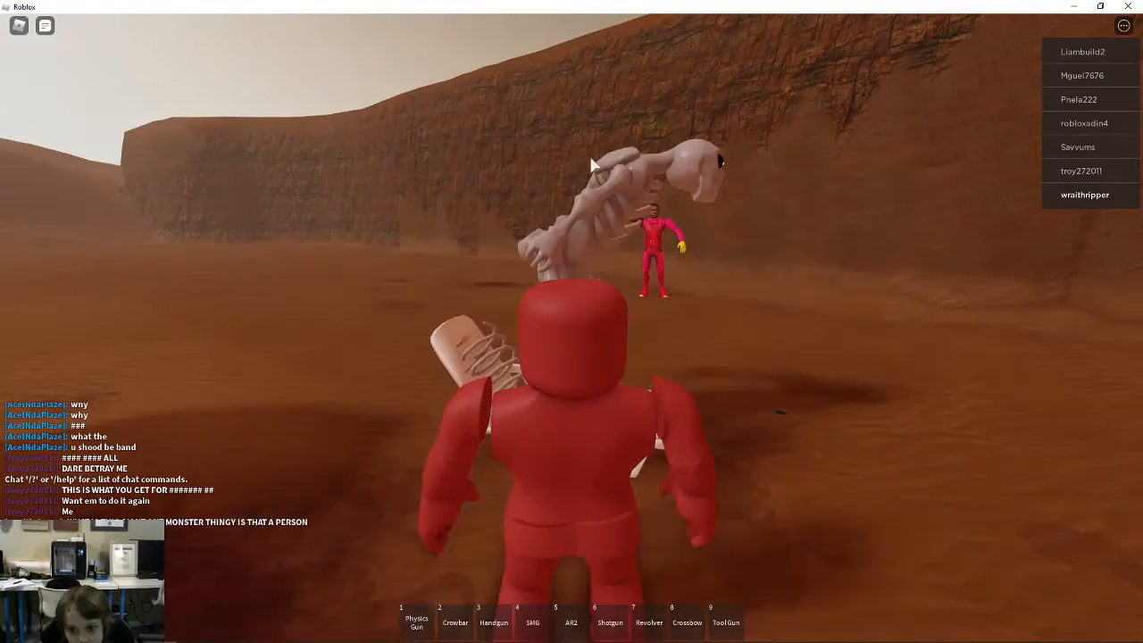
Swing the crowbar at the skeletal monster, respawn, and shoot the revolver at players
left_click(454, 622)
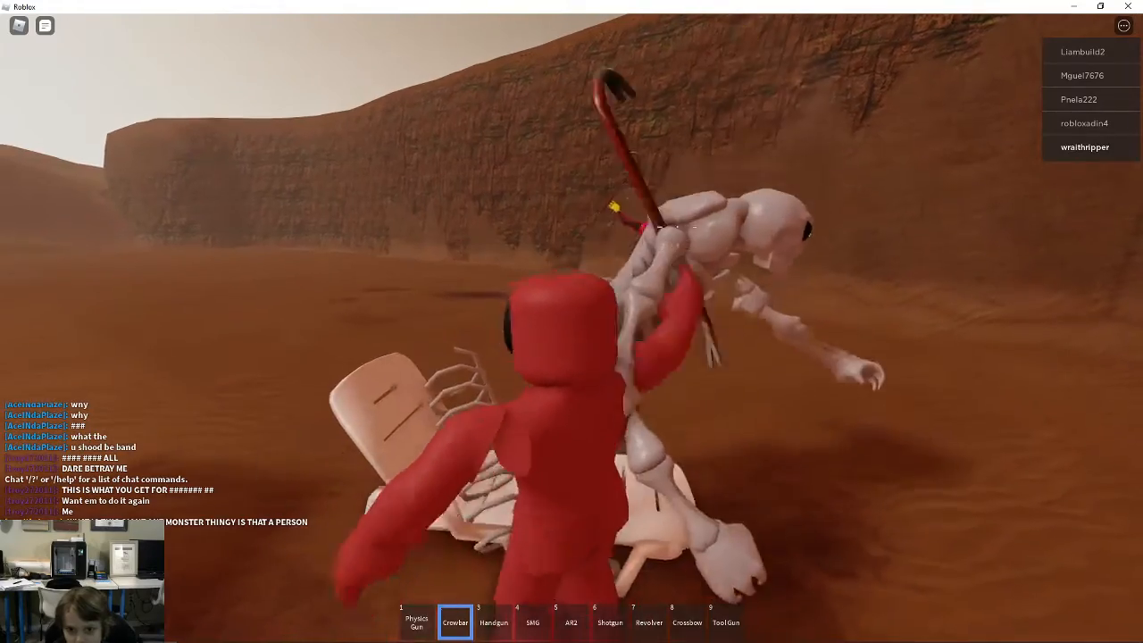
key("1")
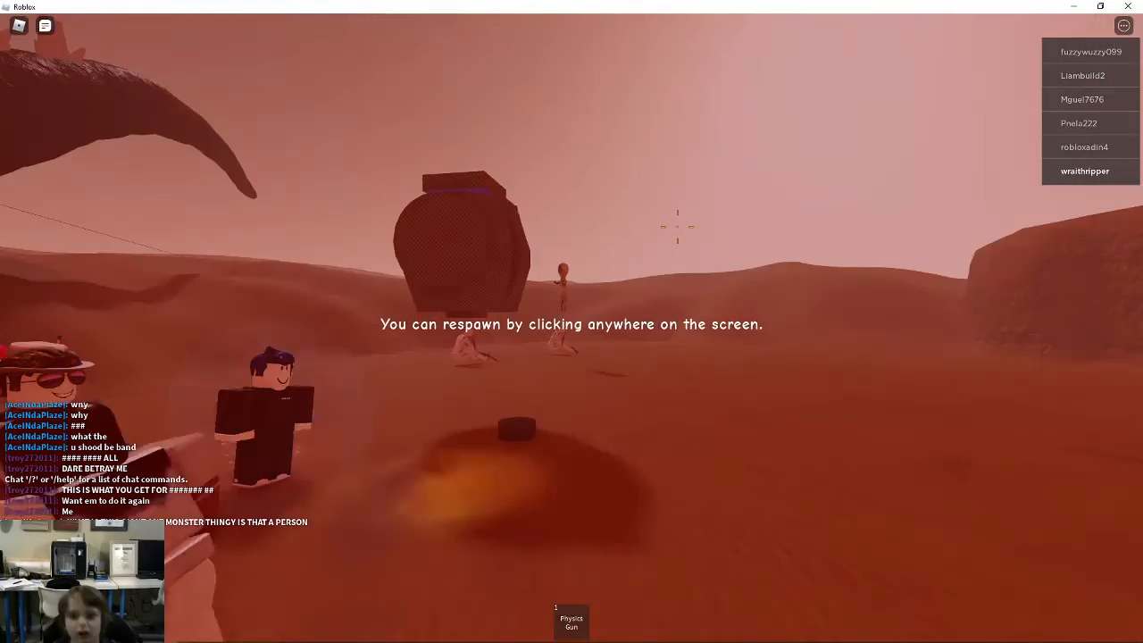
left_click(571, 322)
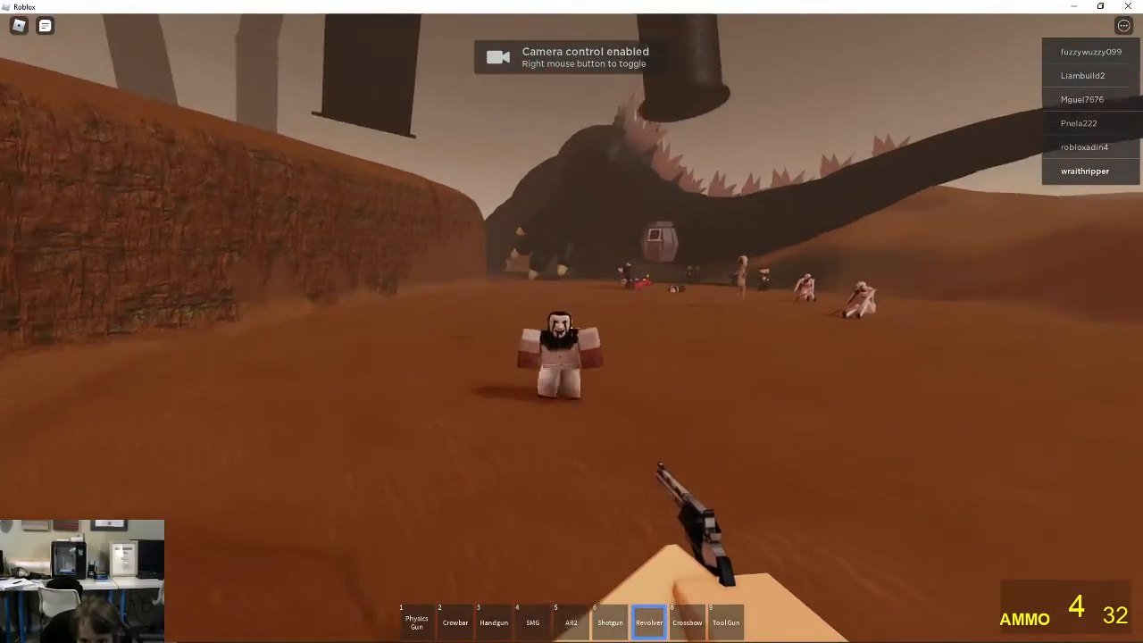
left_click(572, 322)
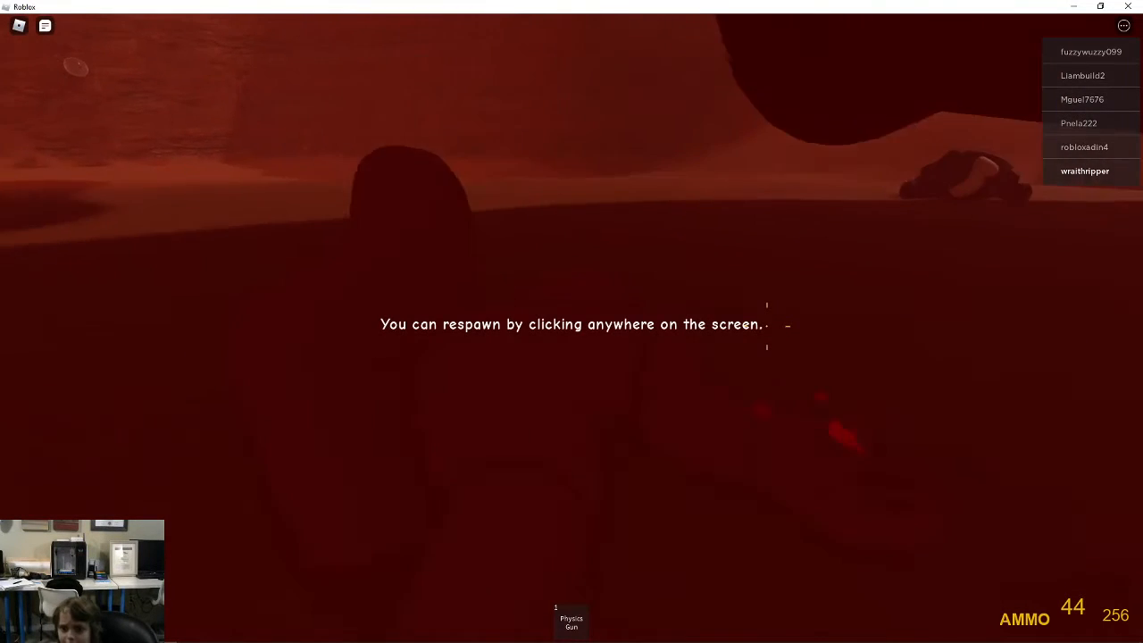
Respawn beside the red-suited player
left_click(571, 321)
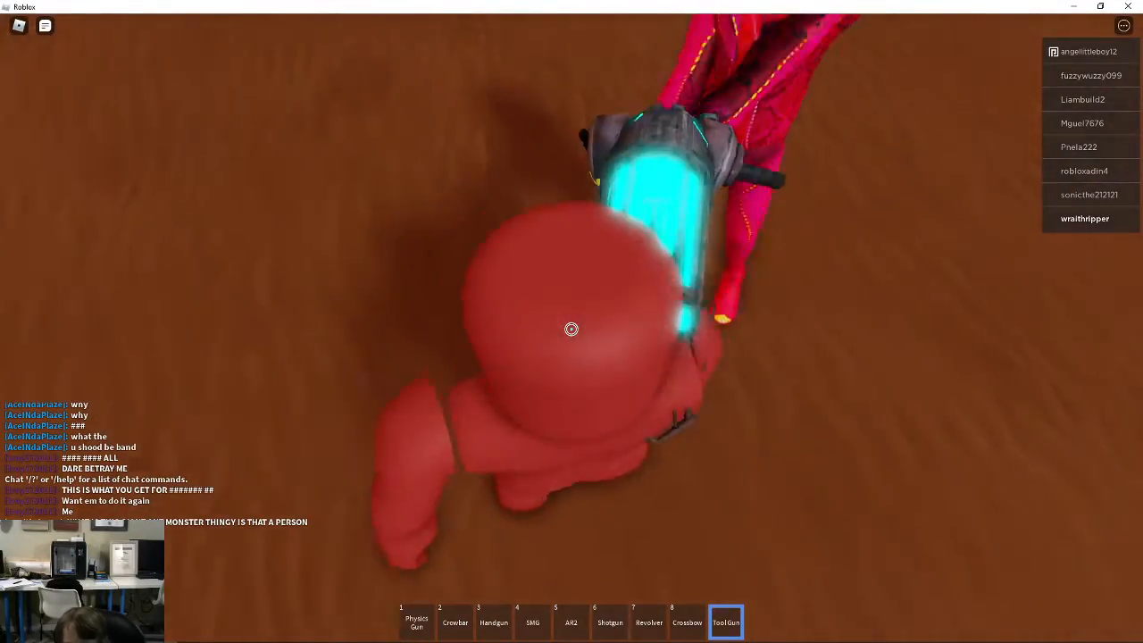
Toggle free camera control on and off while tying balloons to the character
right_click(571, 322)
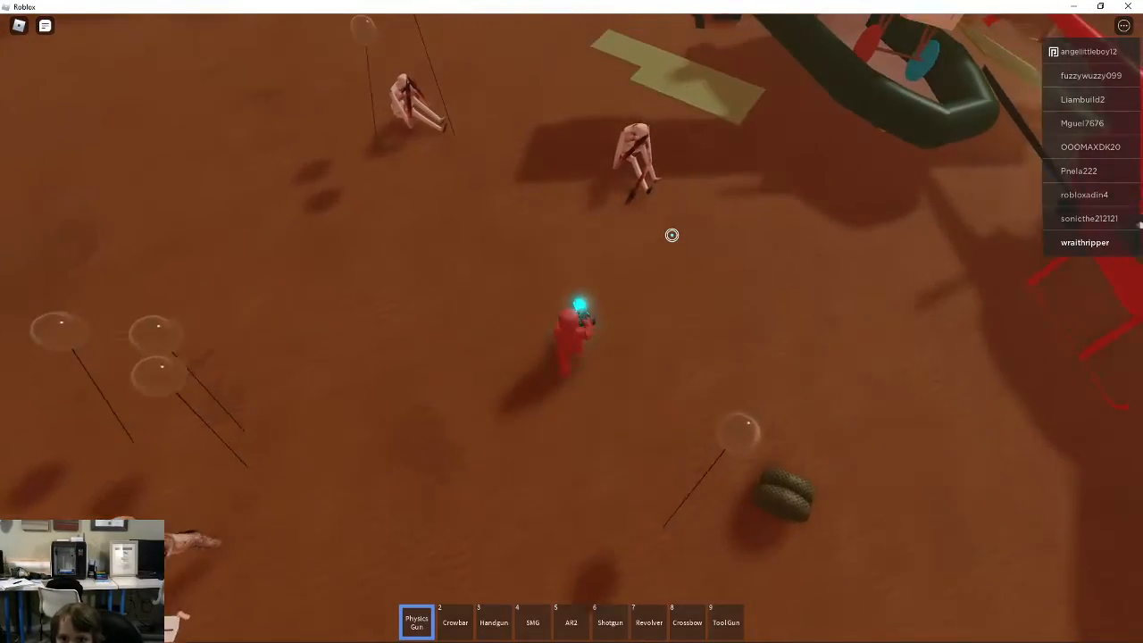
right_click(572, 322)
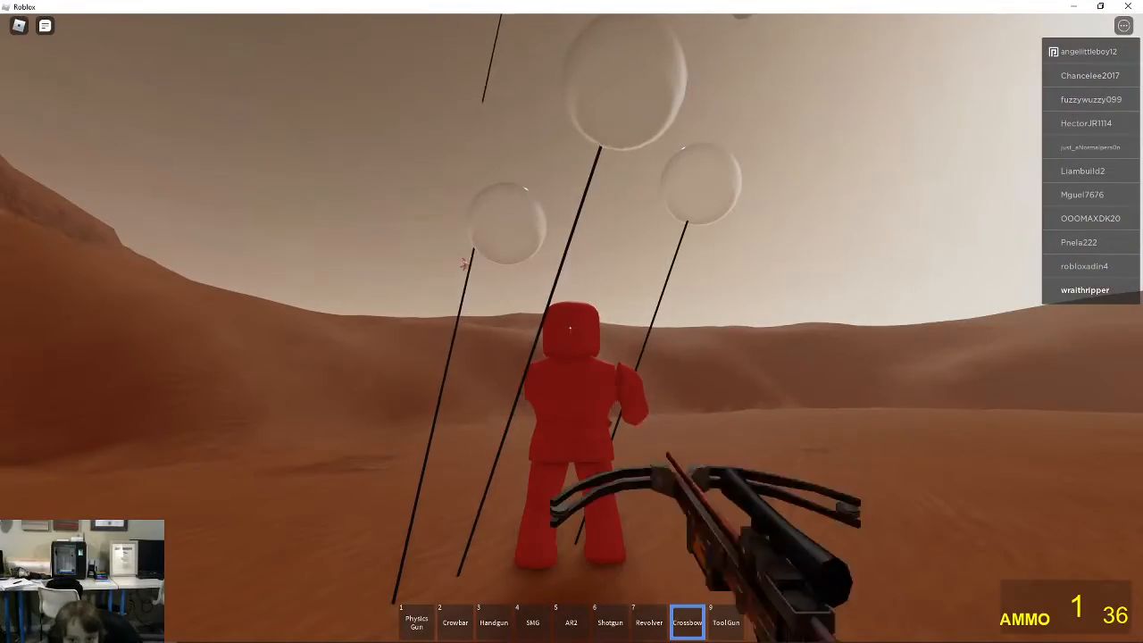
Fire the crossbow, shoot at the nearby player and group until killed, then respawn
left_click(572, 321)
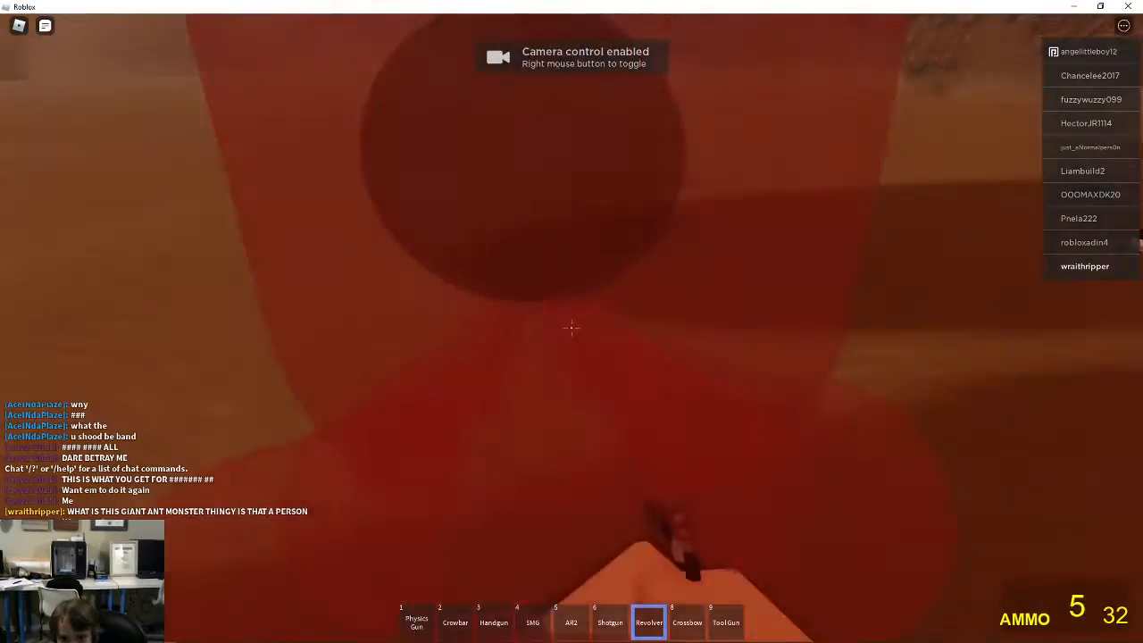
left_click(572, 328)
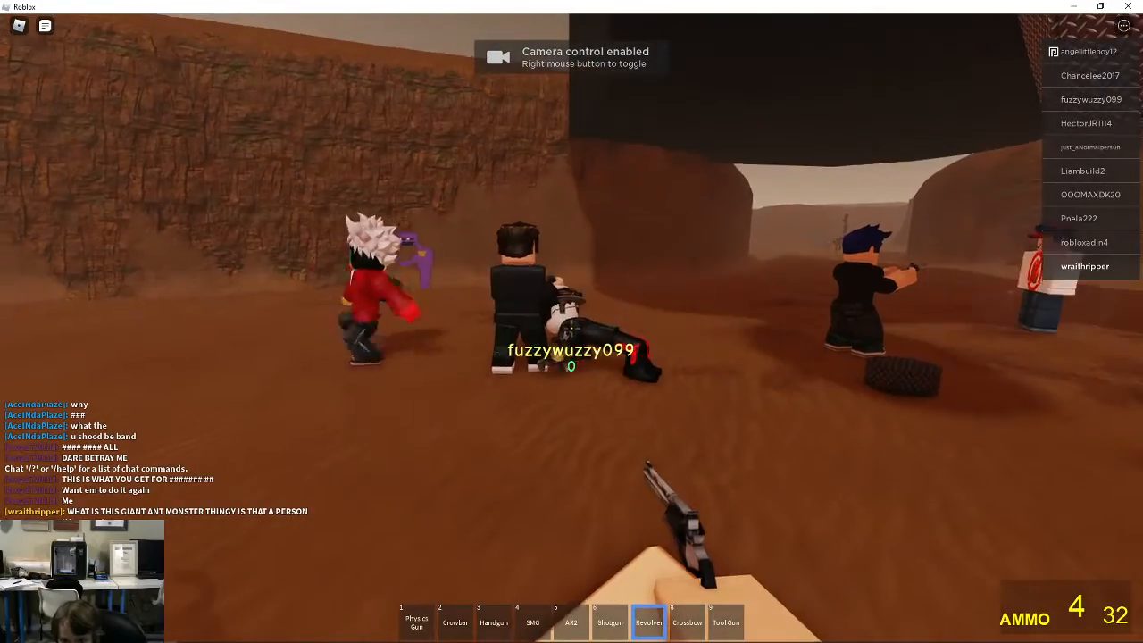
left_click(572, 322)
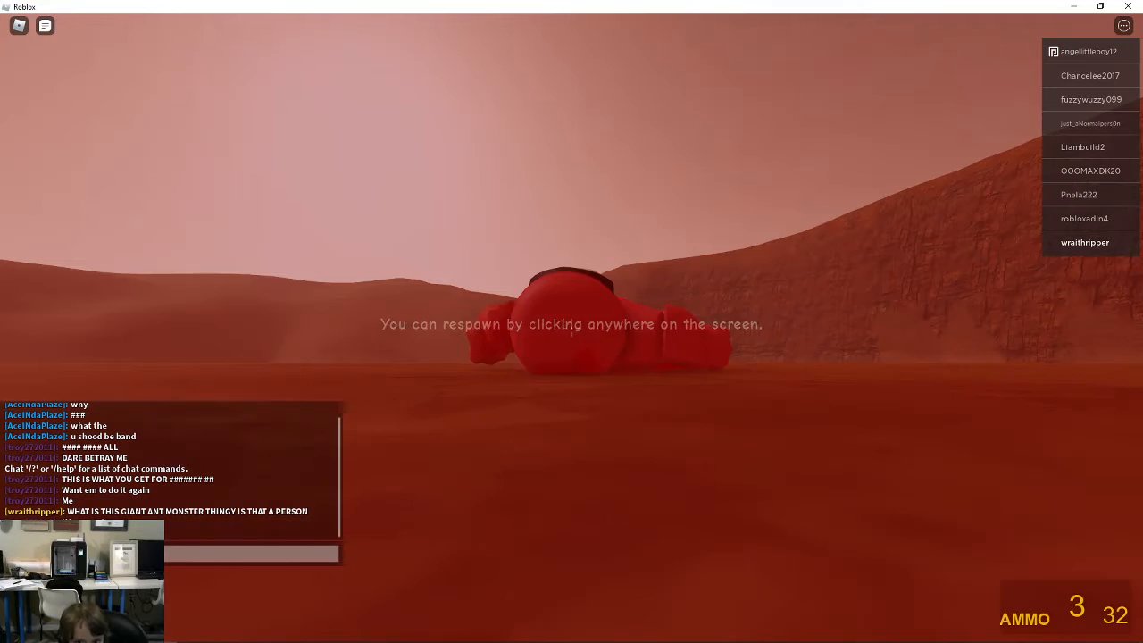
left_click(571, 322)
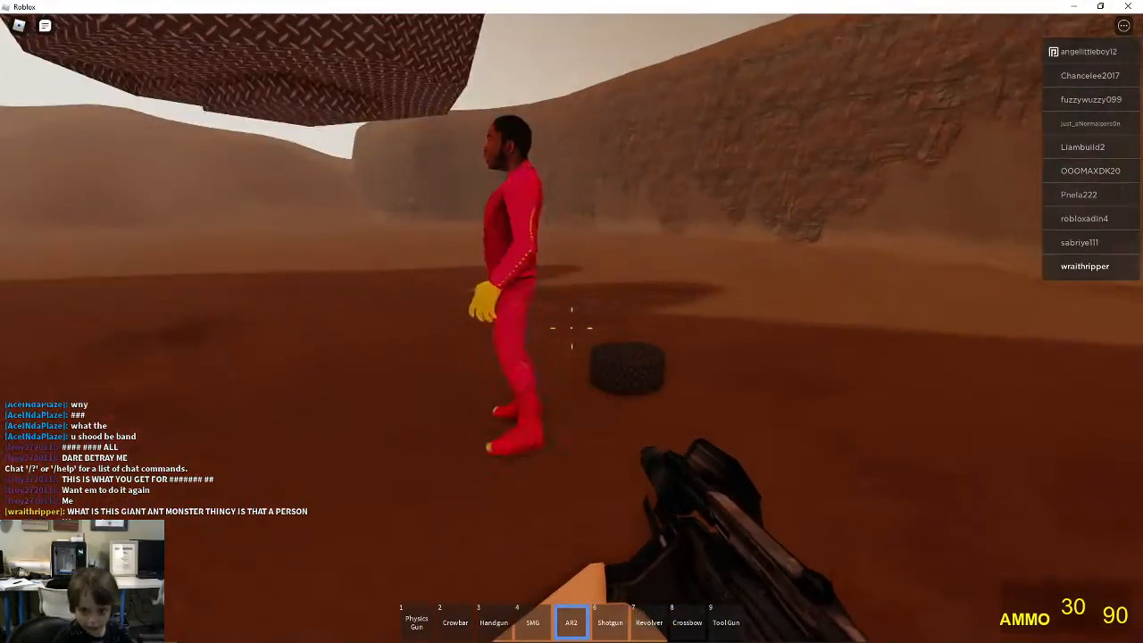
Gun down the red and black-clad players and ridge soldiers with the AR2, closing the search panel
left_click(571, 329)
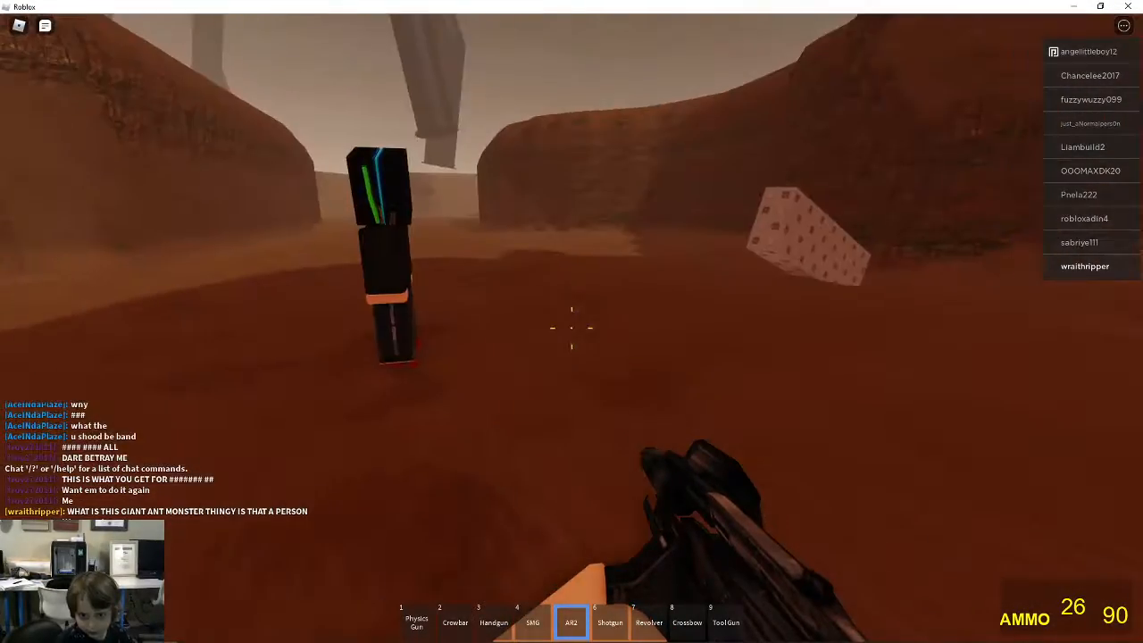
left_click(571, 329)
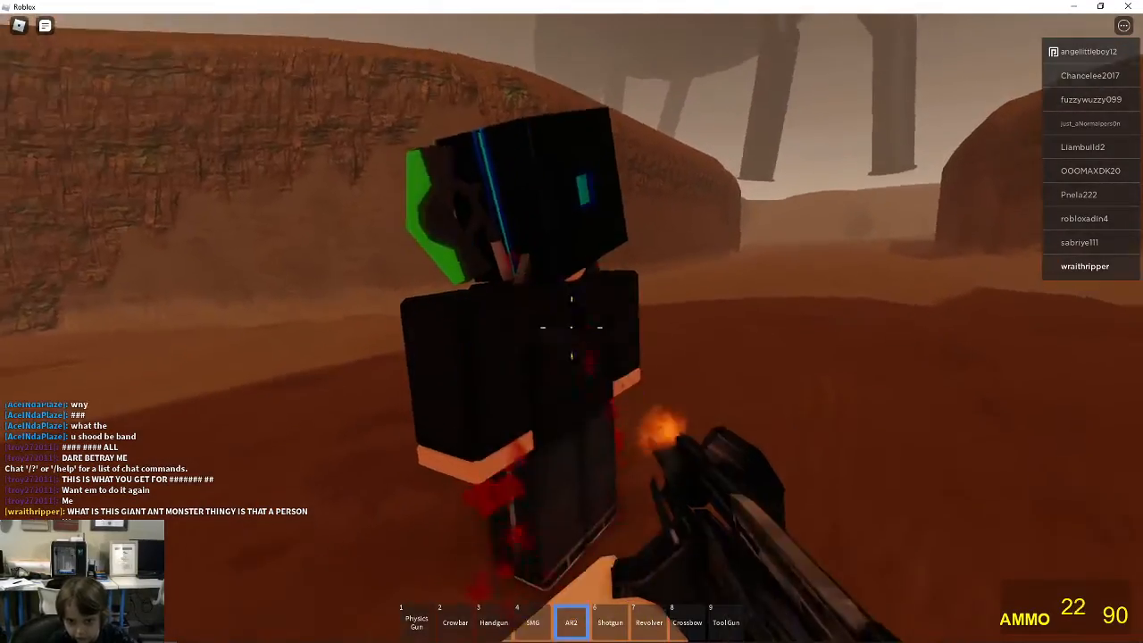
left_click(572, 322)
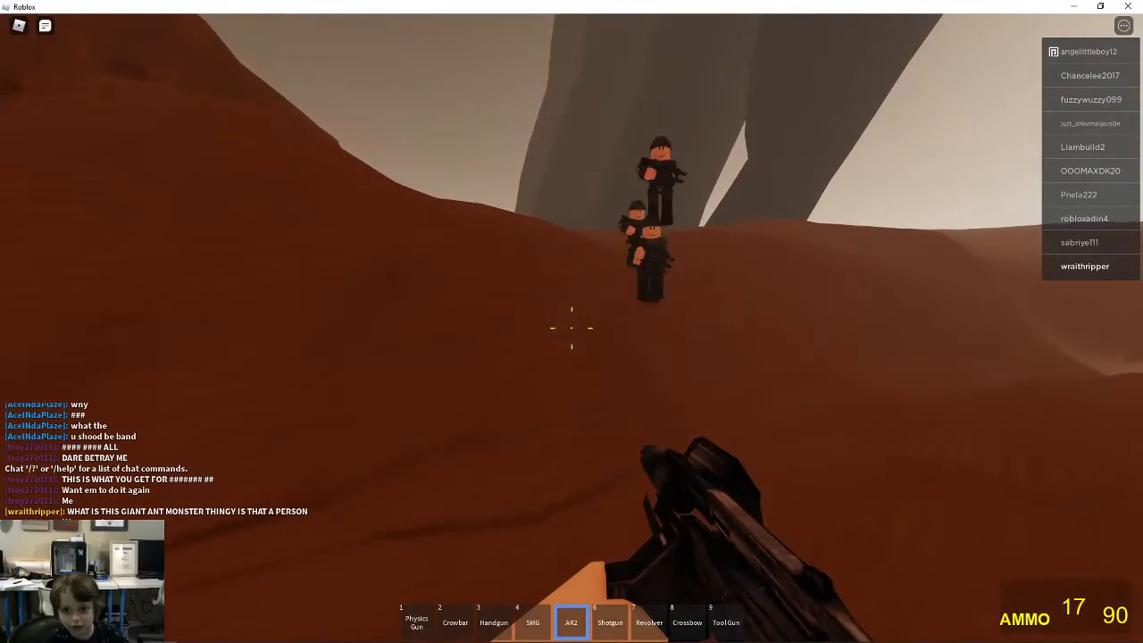
left_click(571, 328)
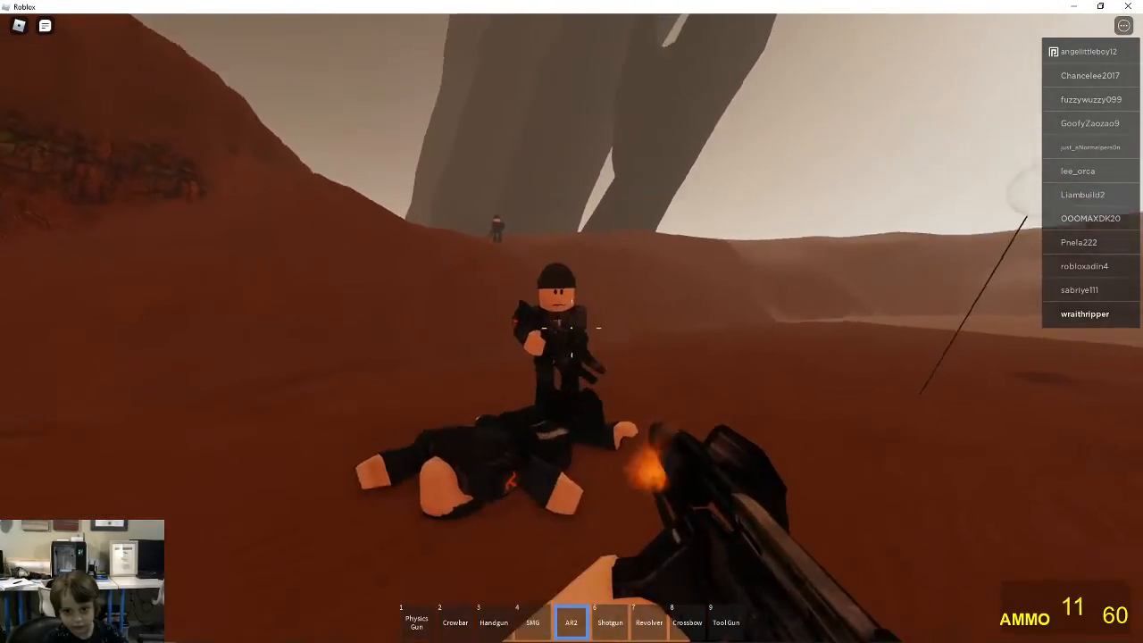
left_click(571, 321)
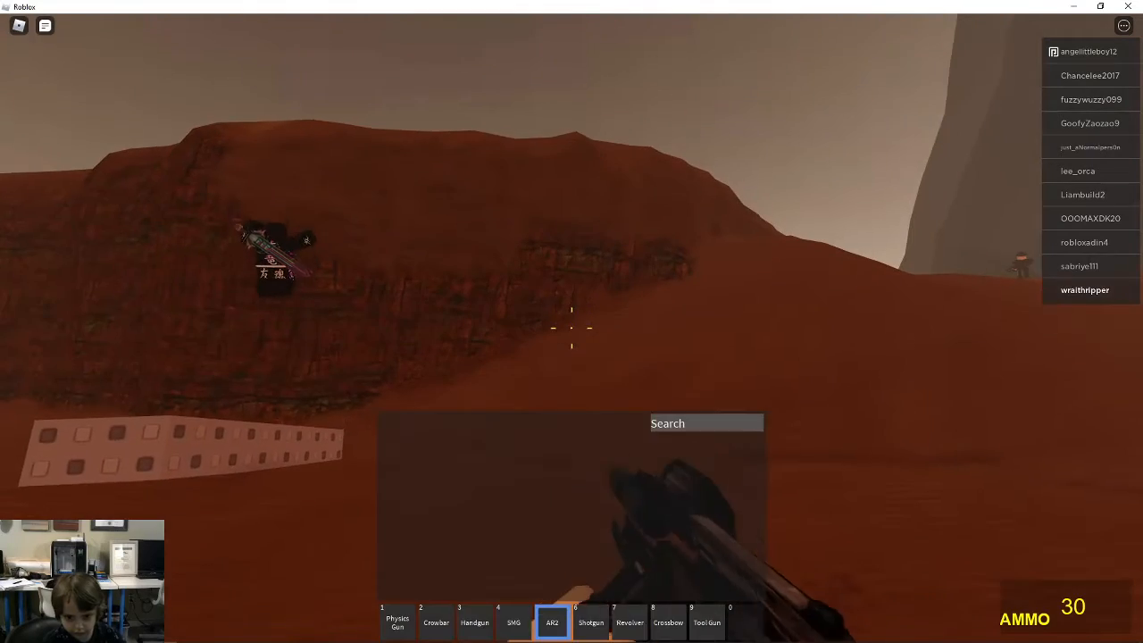
key("1")
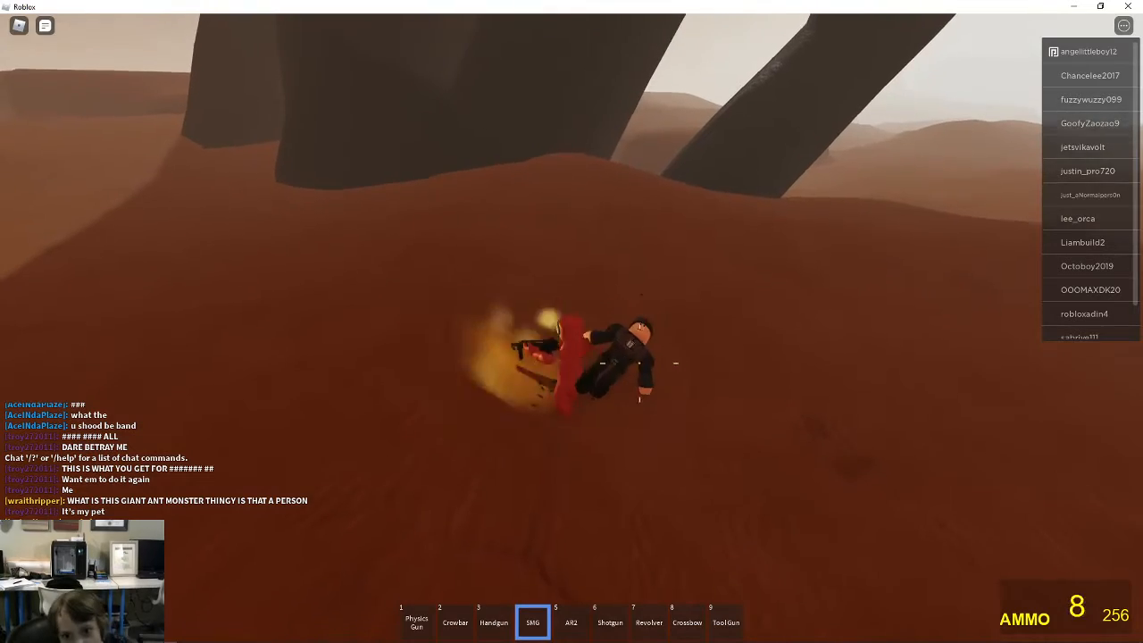
Fire at the soldier NPC on the ground near the canyon wall
left_click(572, 321)
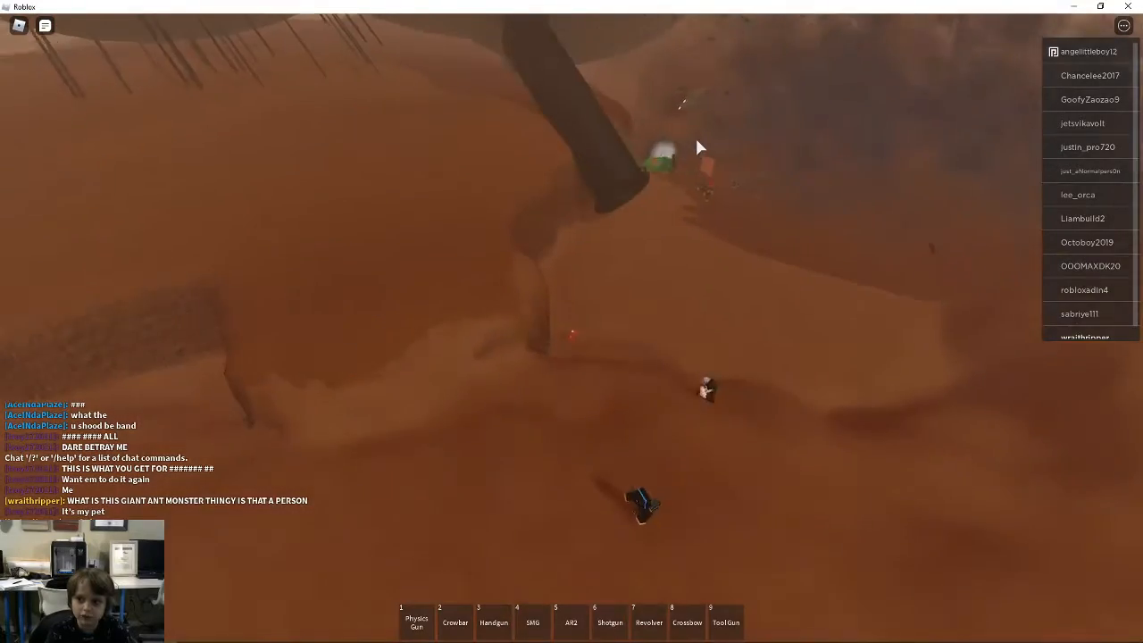
mouse_move(699, 147)
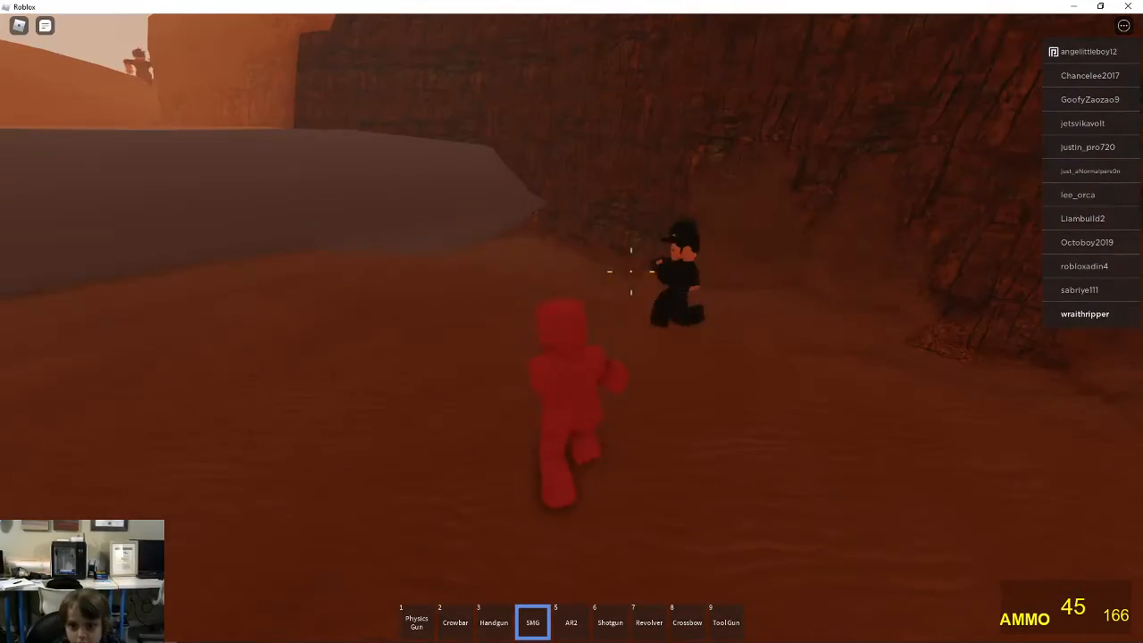
Switch to the shotgun and fire it at the nearby soldier NPC
key("1")
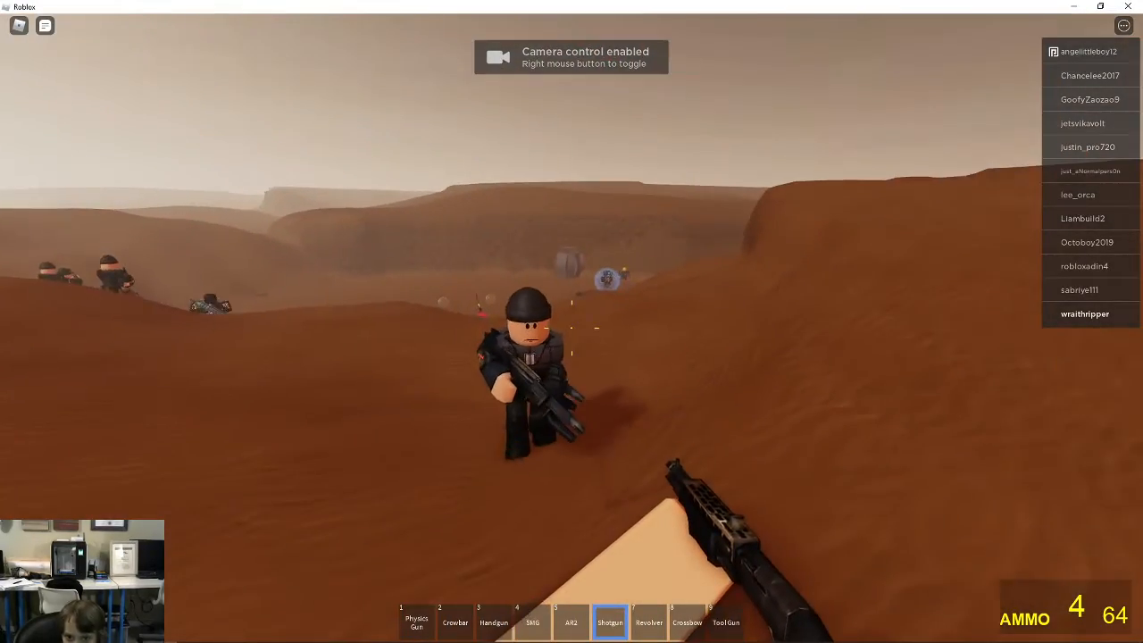
left_click(571, 321)
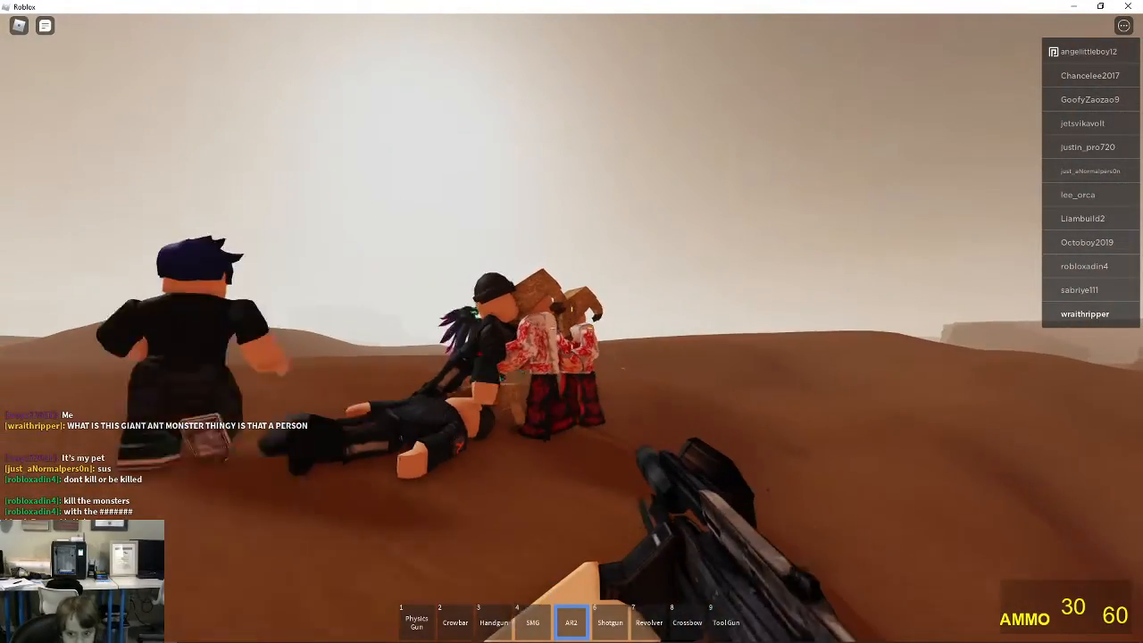
Fire the revolver at the player group, a winged player and the soldier swarm below
key("8")
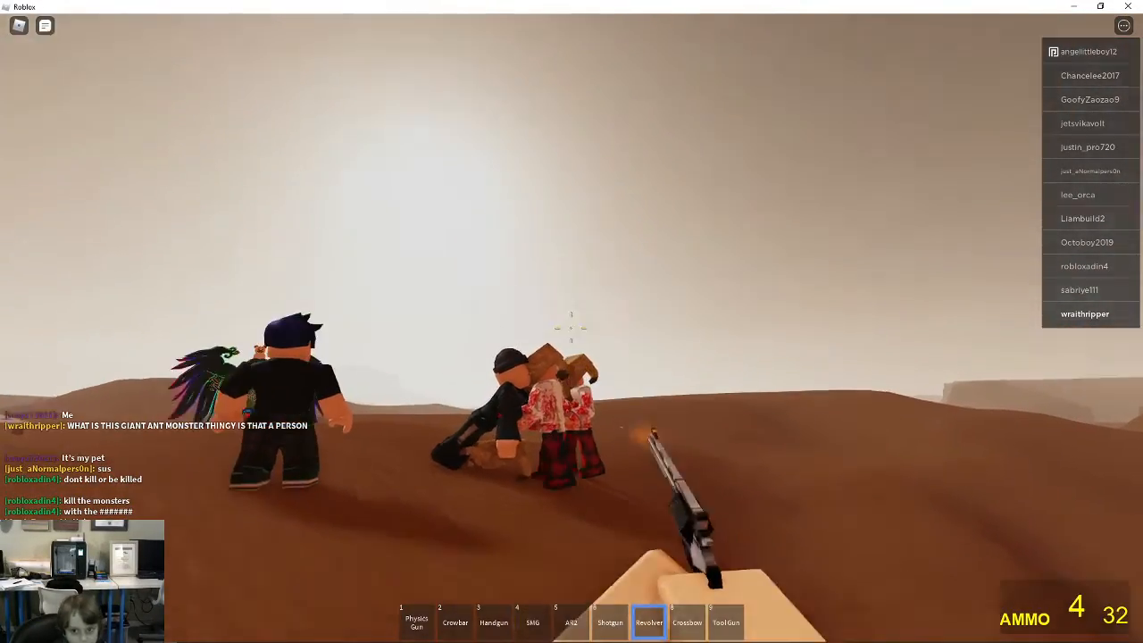
left_click(572, 322)
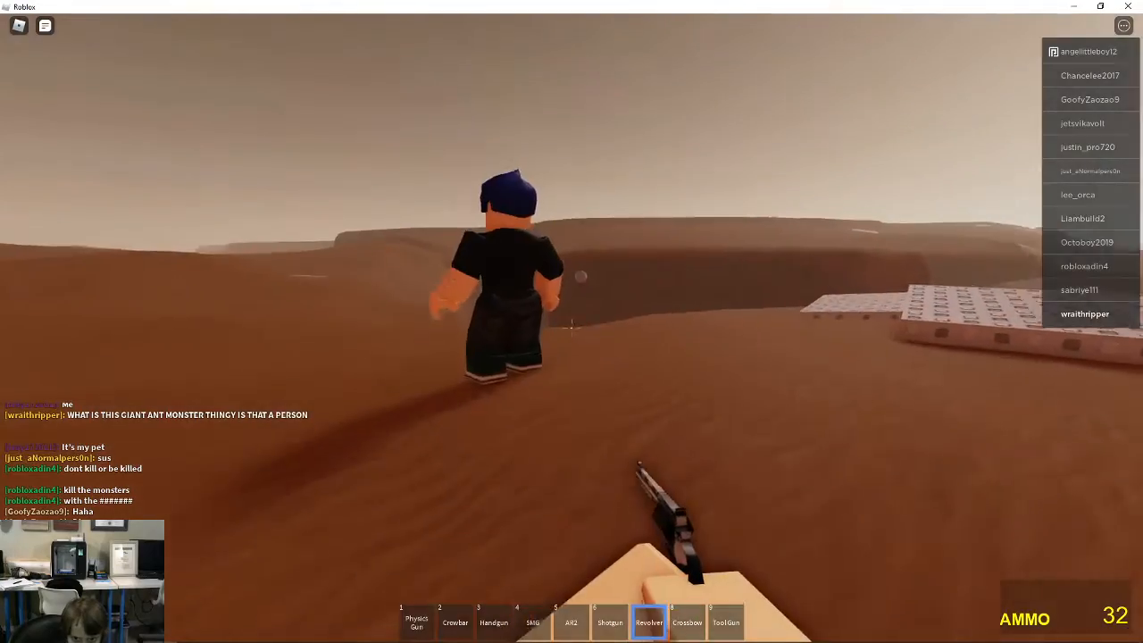
left_click(572, 321)
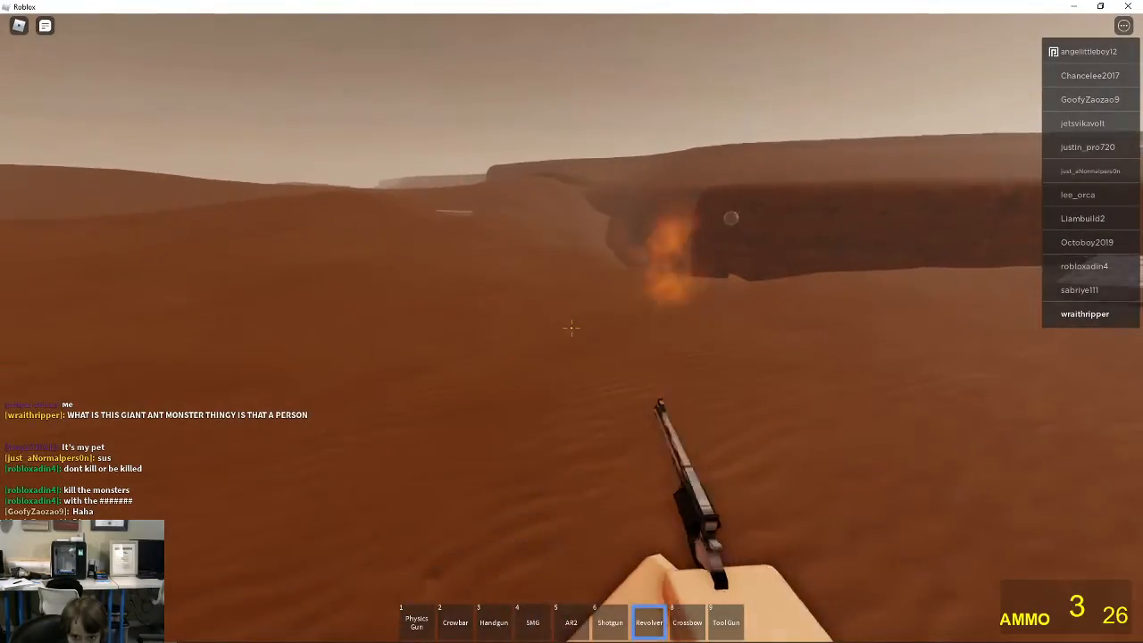
left_click(571, 328)
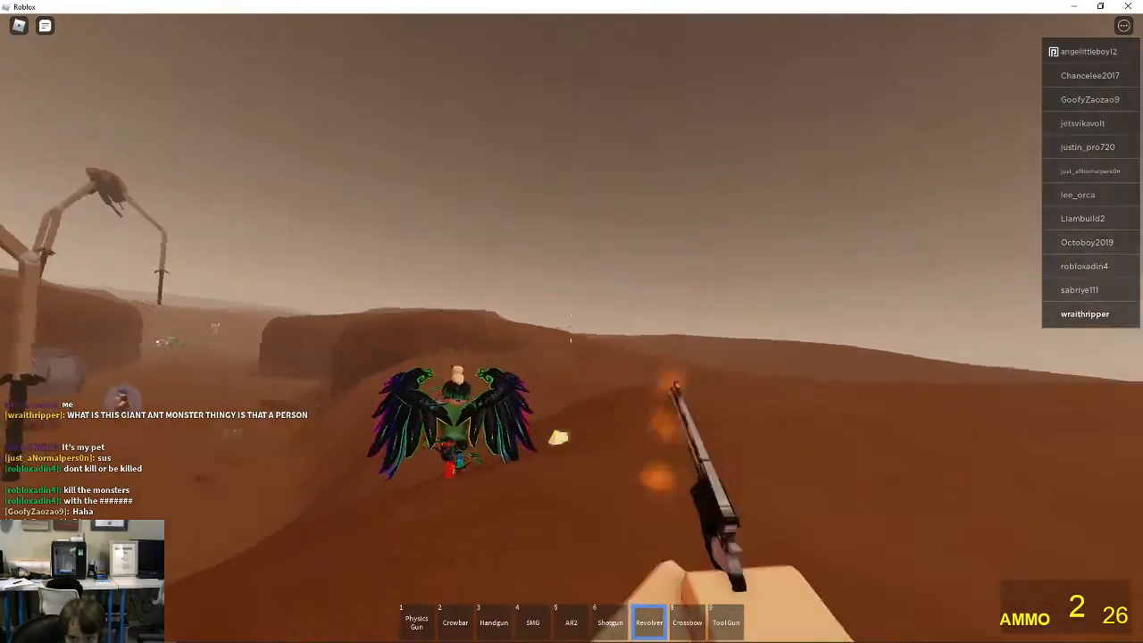
left_click(571, 321)
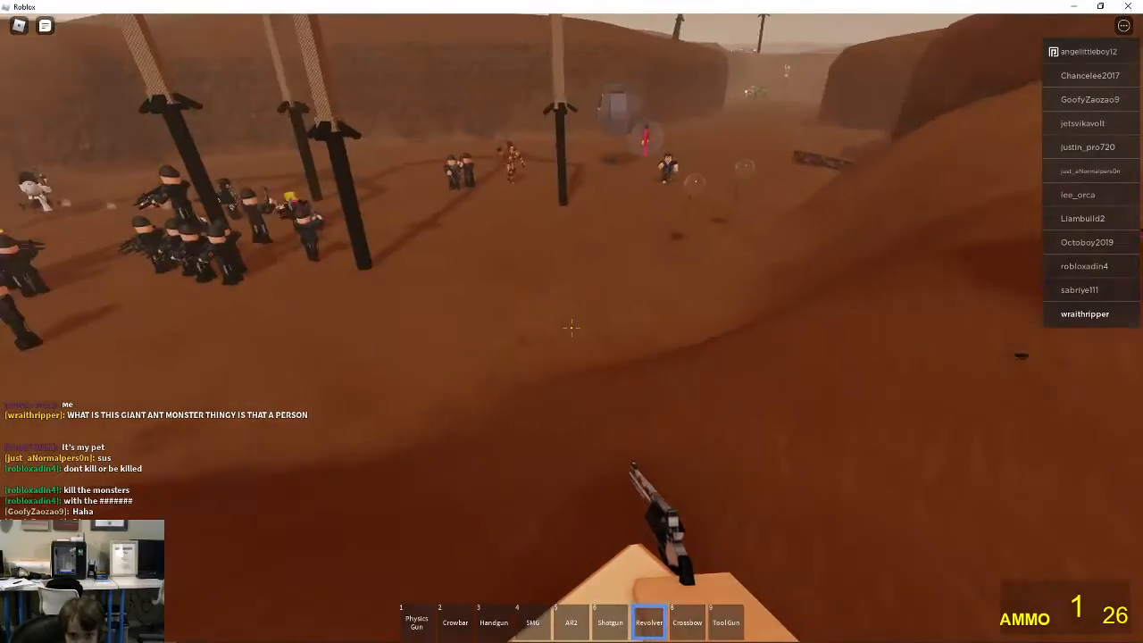
left_click(571, 326)
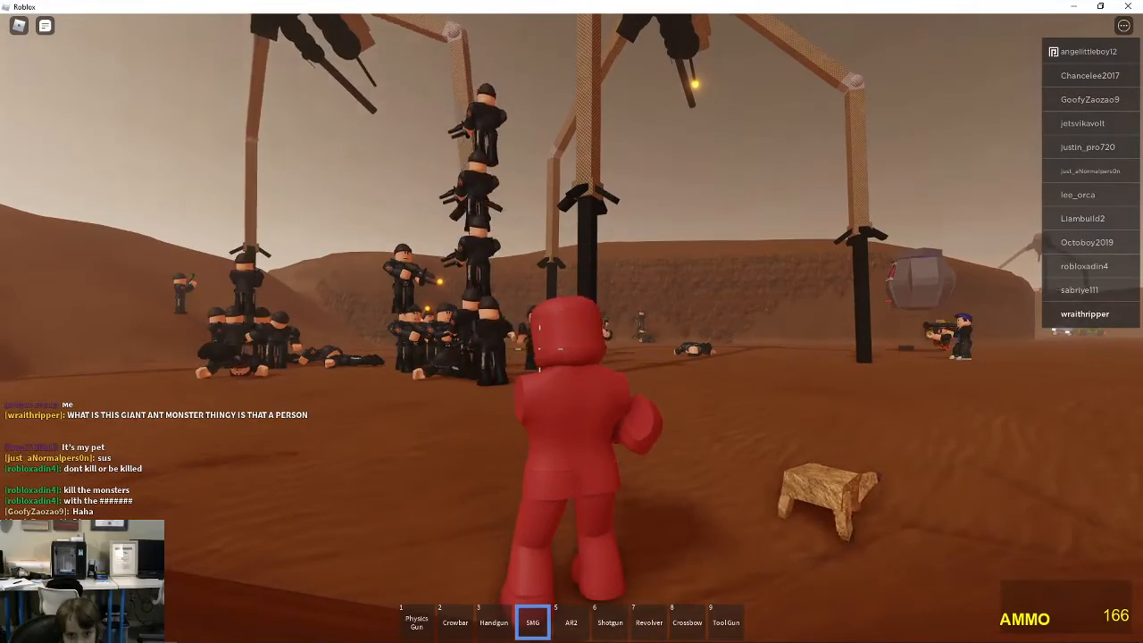
Fire the SMG at the stacked soldiers and a crouching soldier up close
left_click(571, 322)
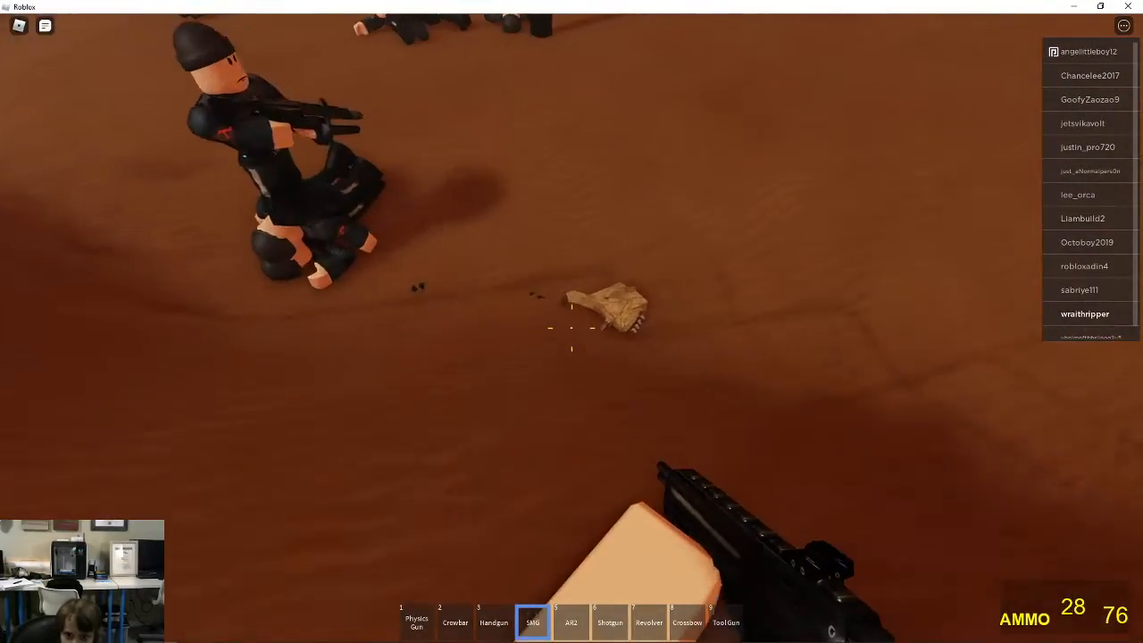
left_click(571, 328)
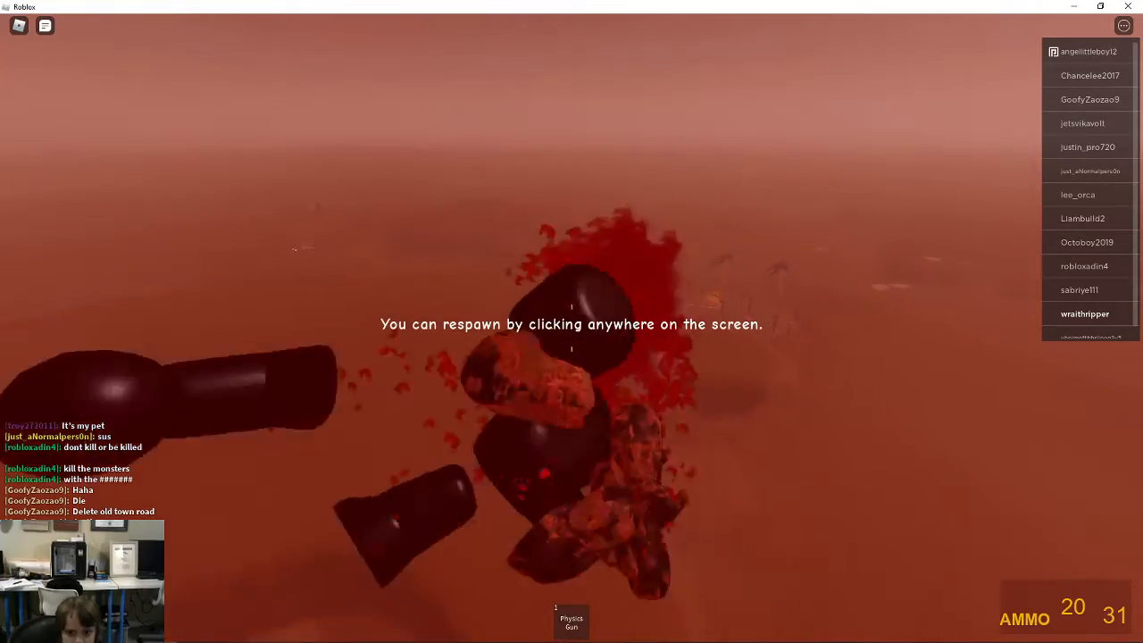
Respawn after being killed and switch to the crowbar
left_click(571, 322)
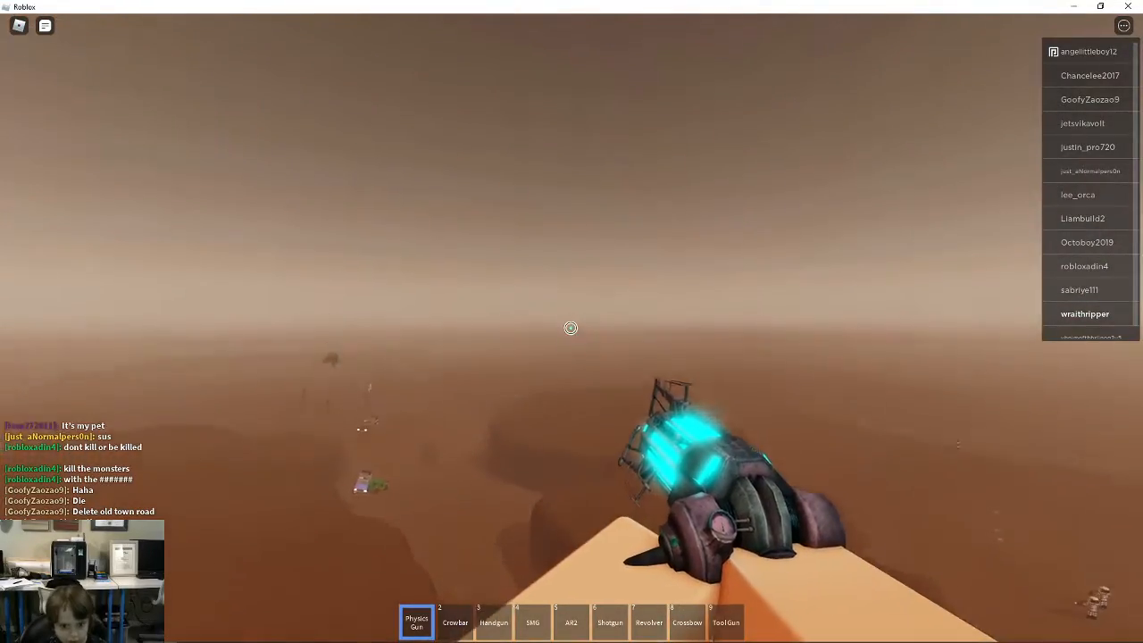
key("2")
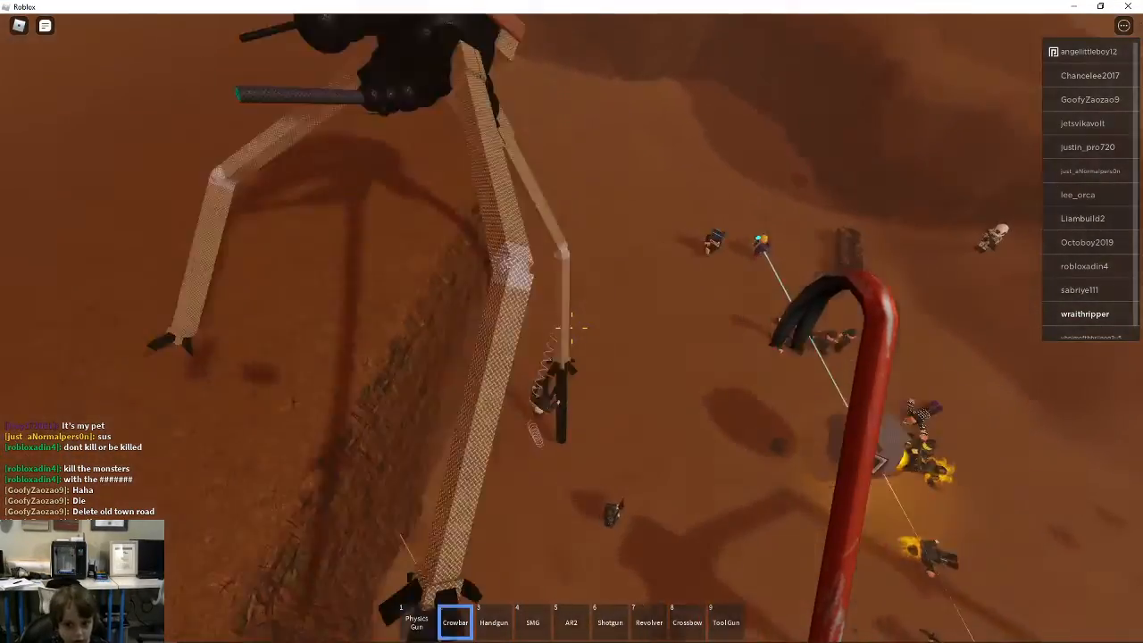